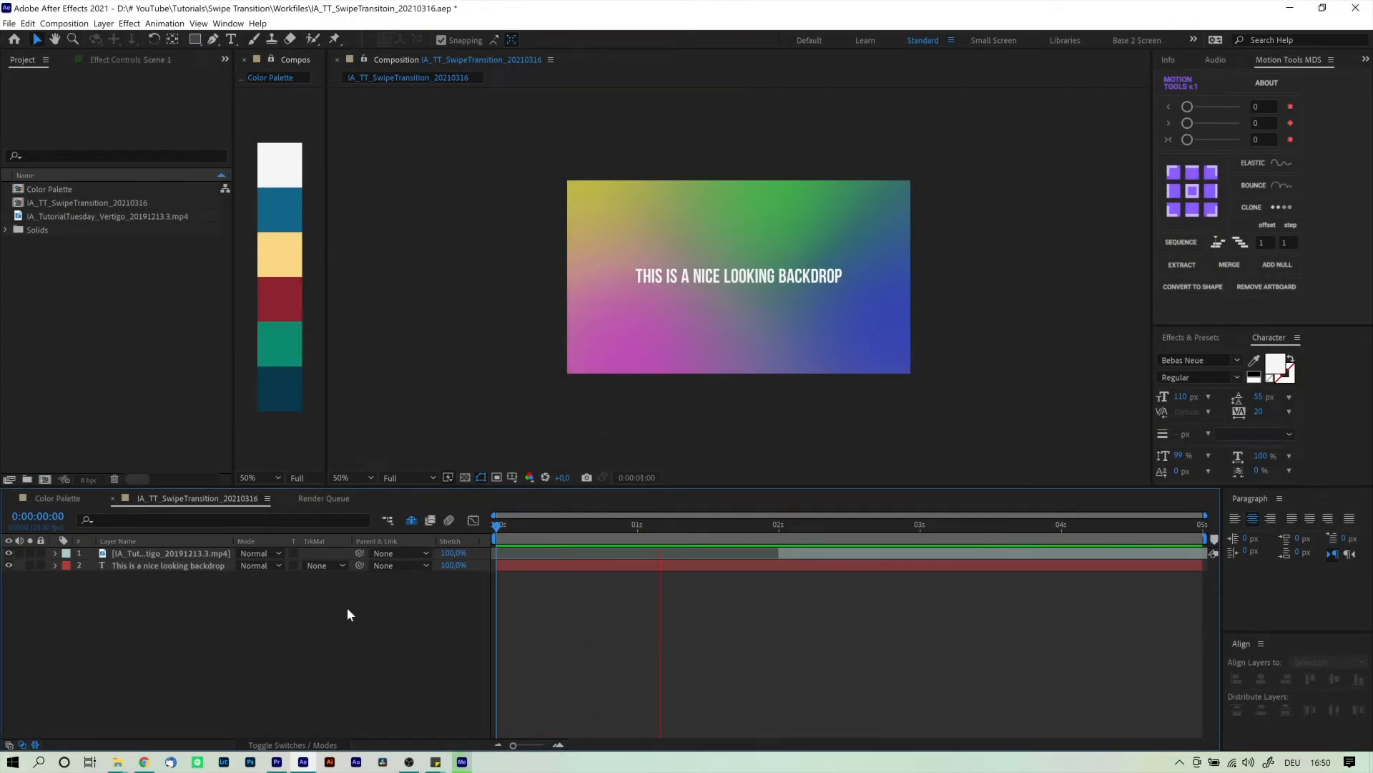
Step: Move the current-time indicator to the 0:00:01:00 mark in the timeline
left_click(941, 524)
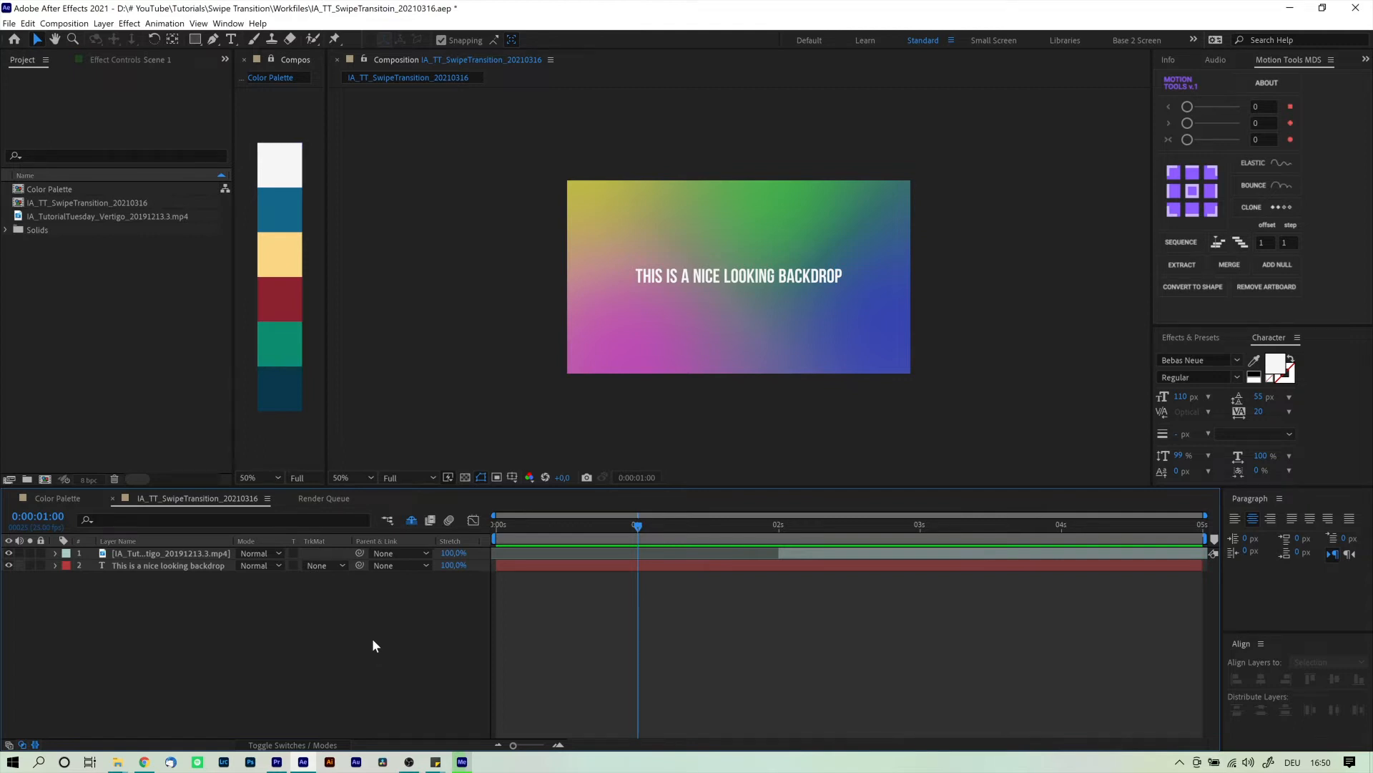
mouse_move(497, 319)
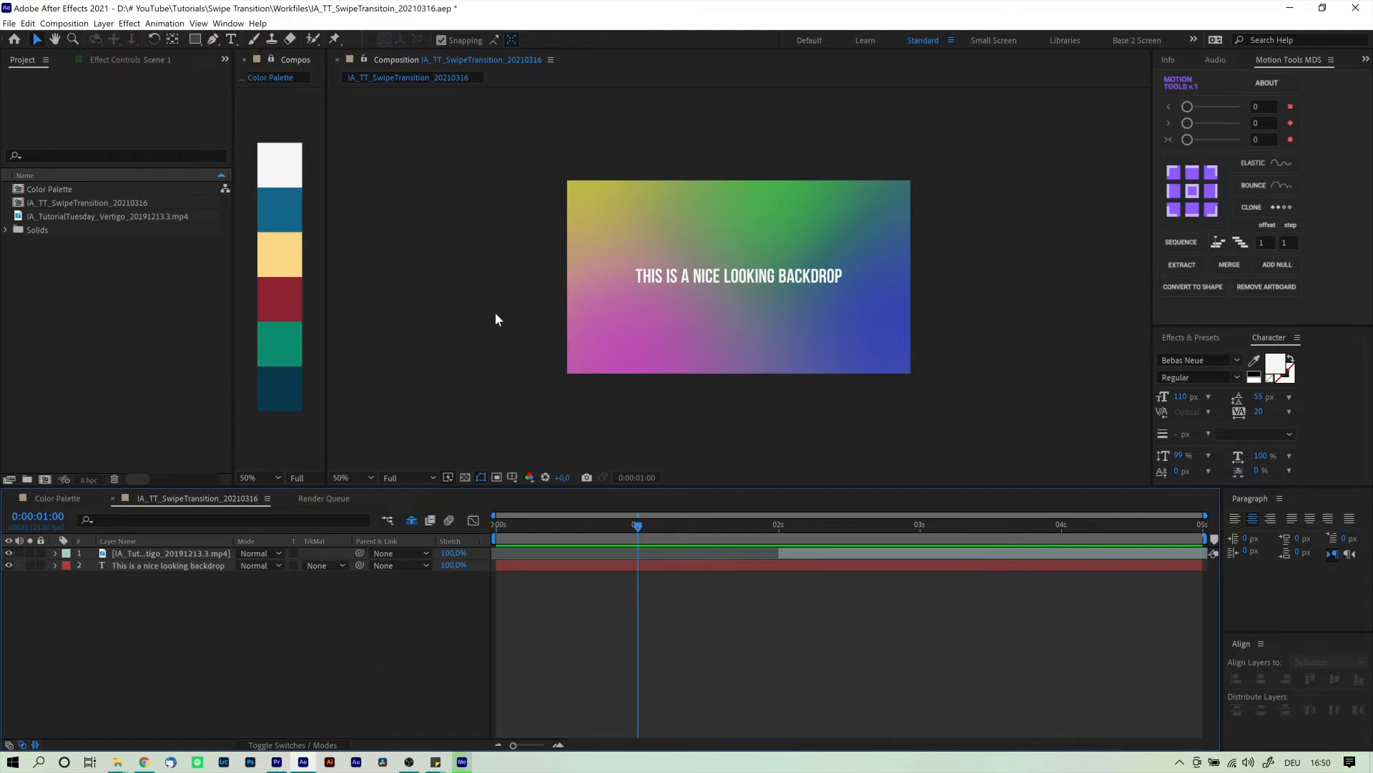
mouse_move(392, 237)
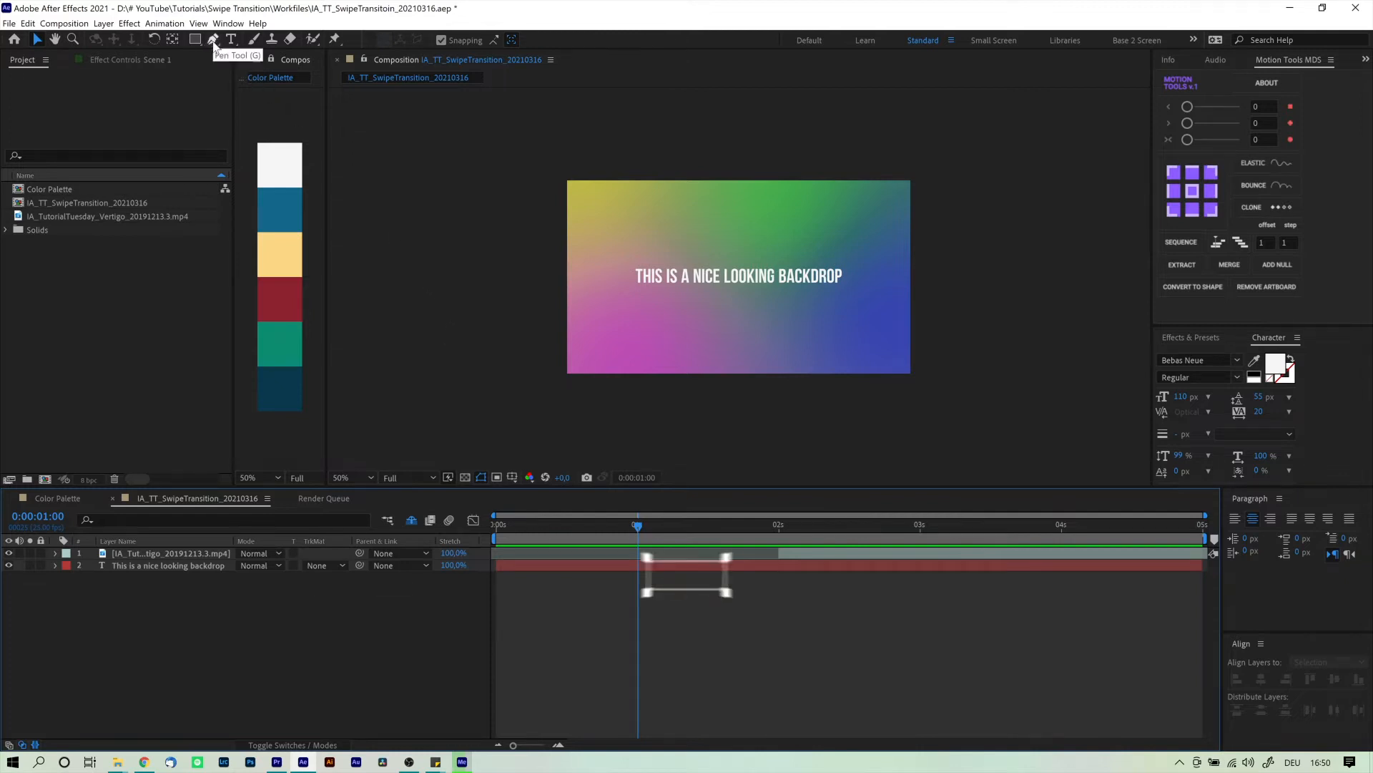
Step: Switch to the Pen tool to draw a curved open path across the backdrop
left_click(214, 40)
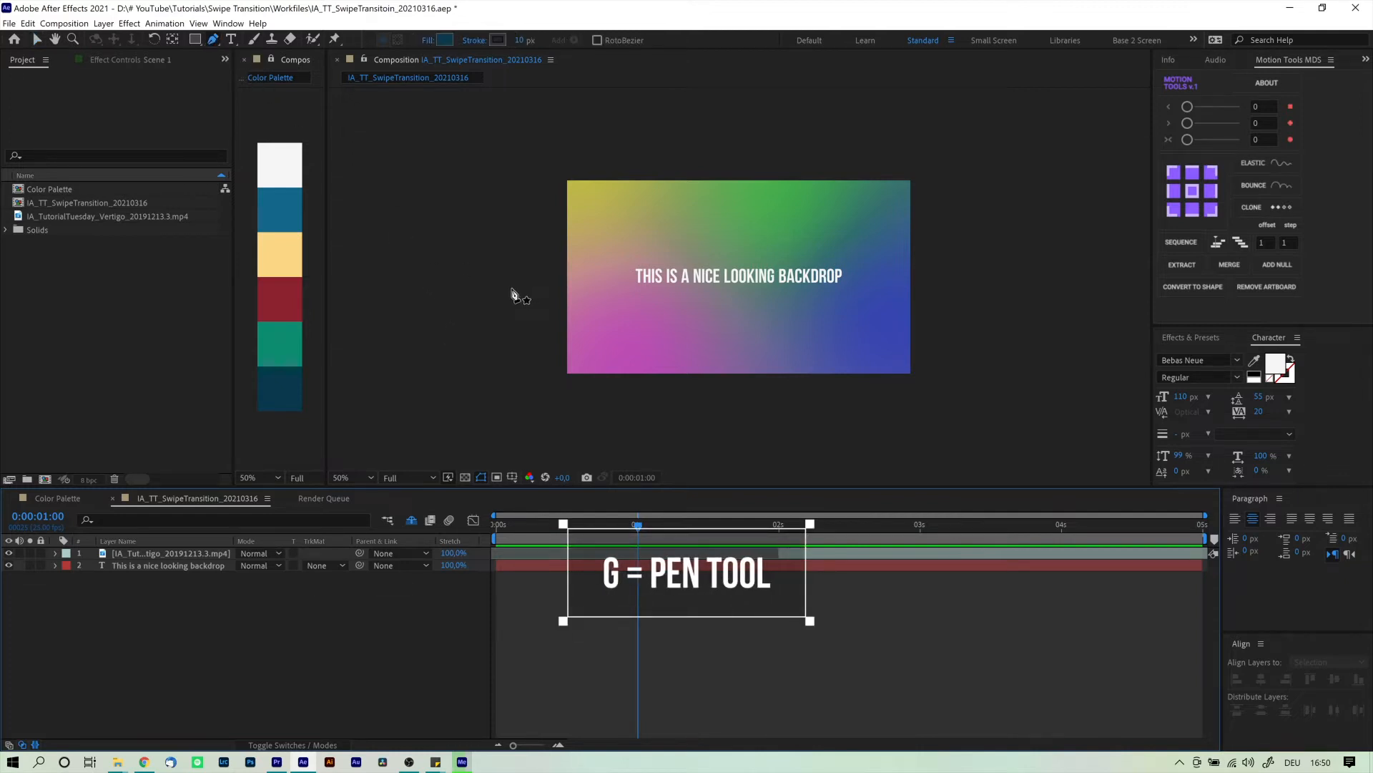
mouse_move(527, 285)
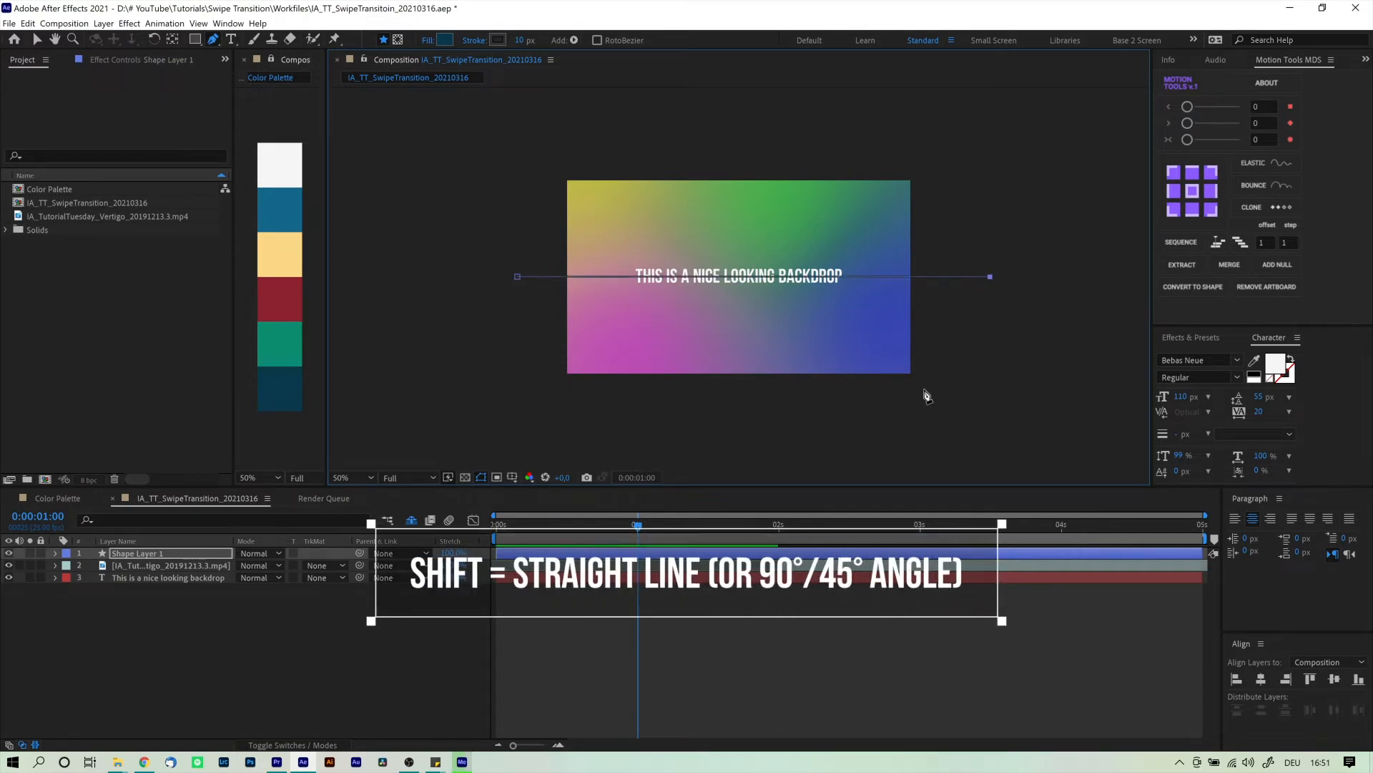
mouse_move(633, 347)
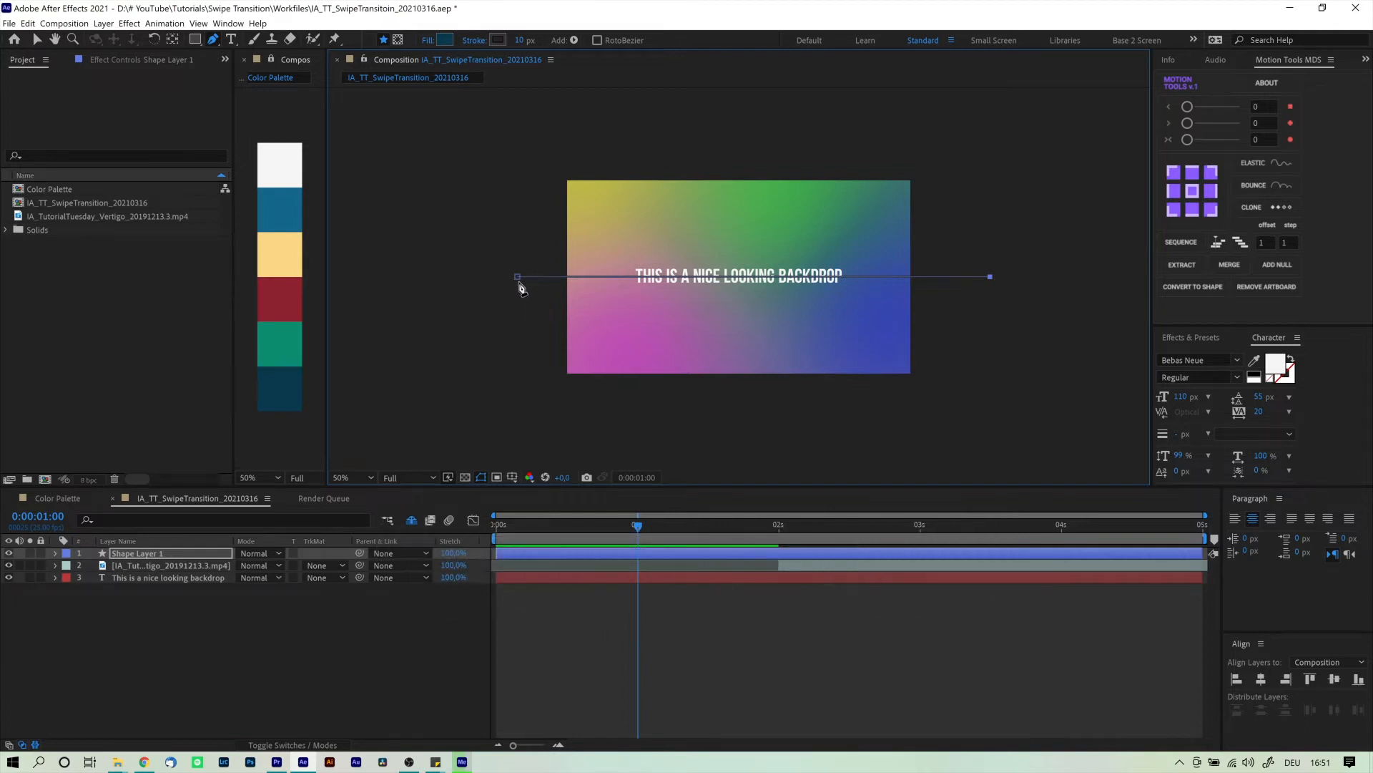
mouse_move(515, 292)
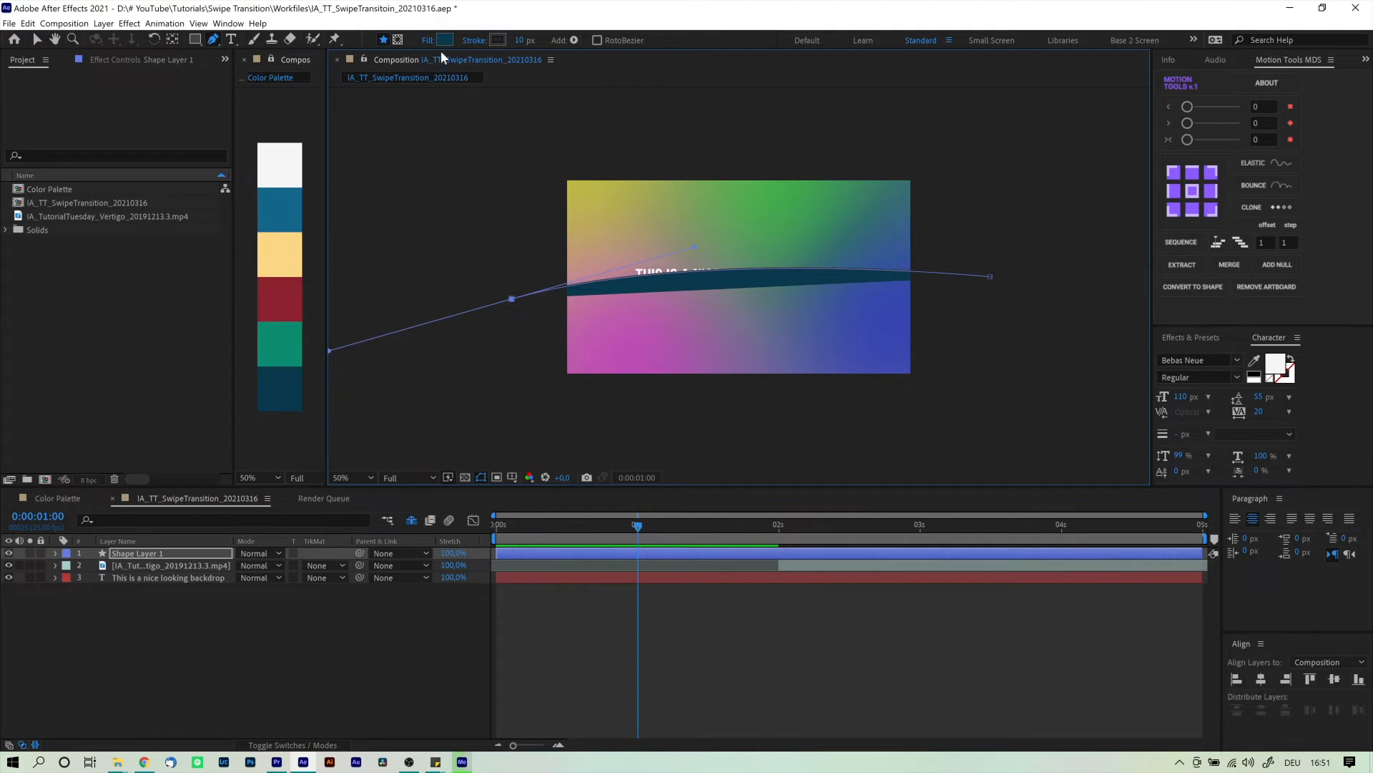
Step: Give the shape no fill and a blue palette stroke 1262 px wide
left_click(444, 40)
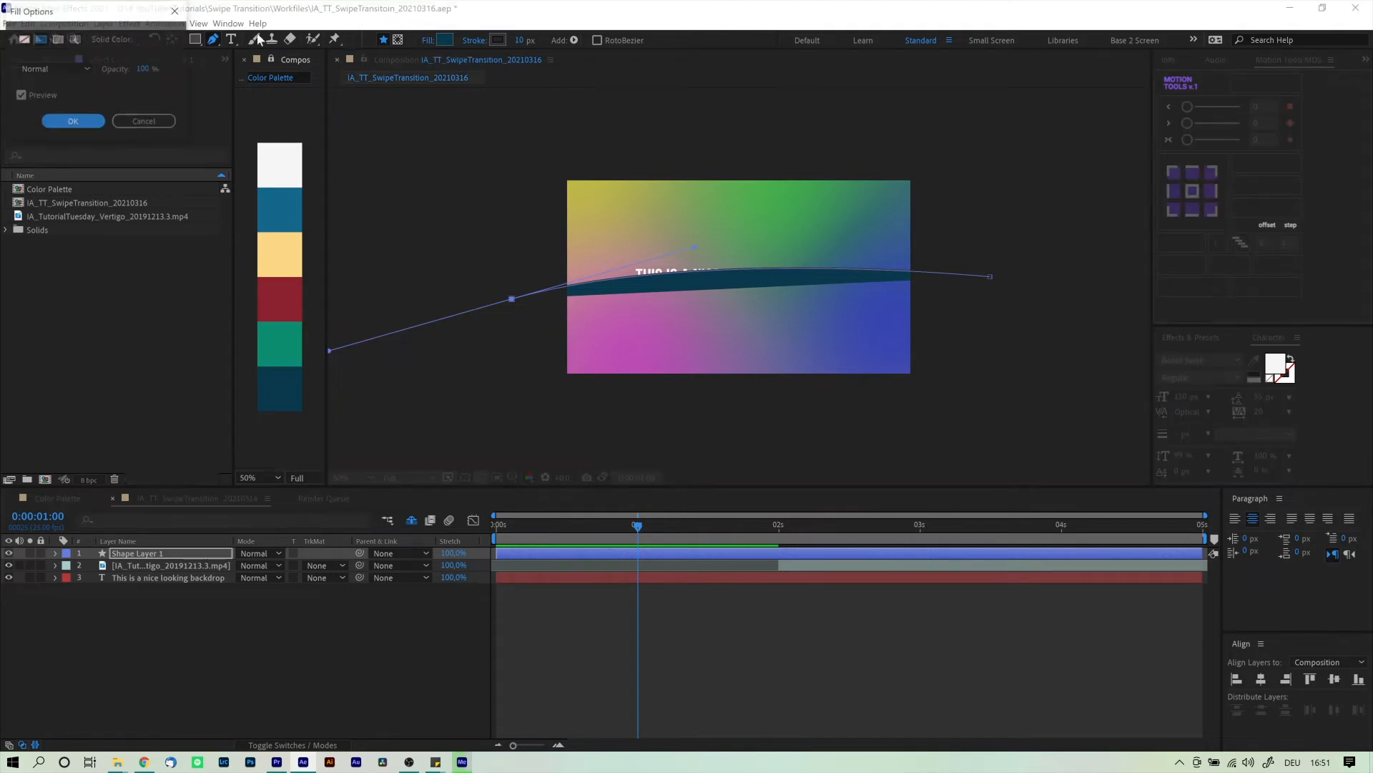
left_click(73, 121)
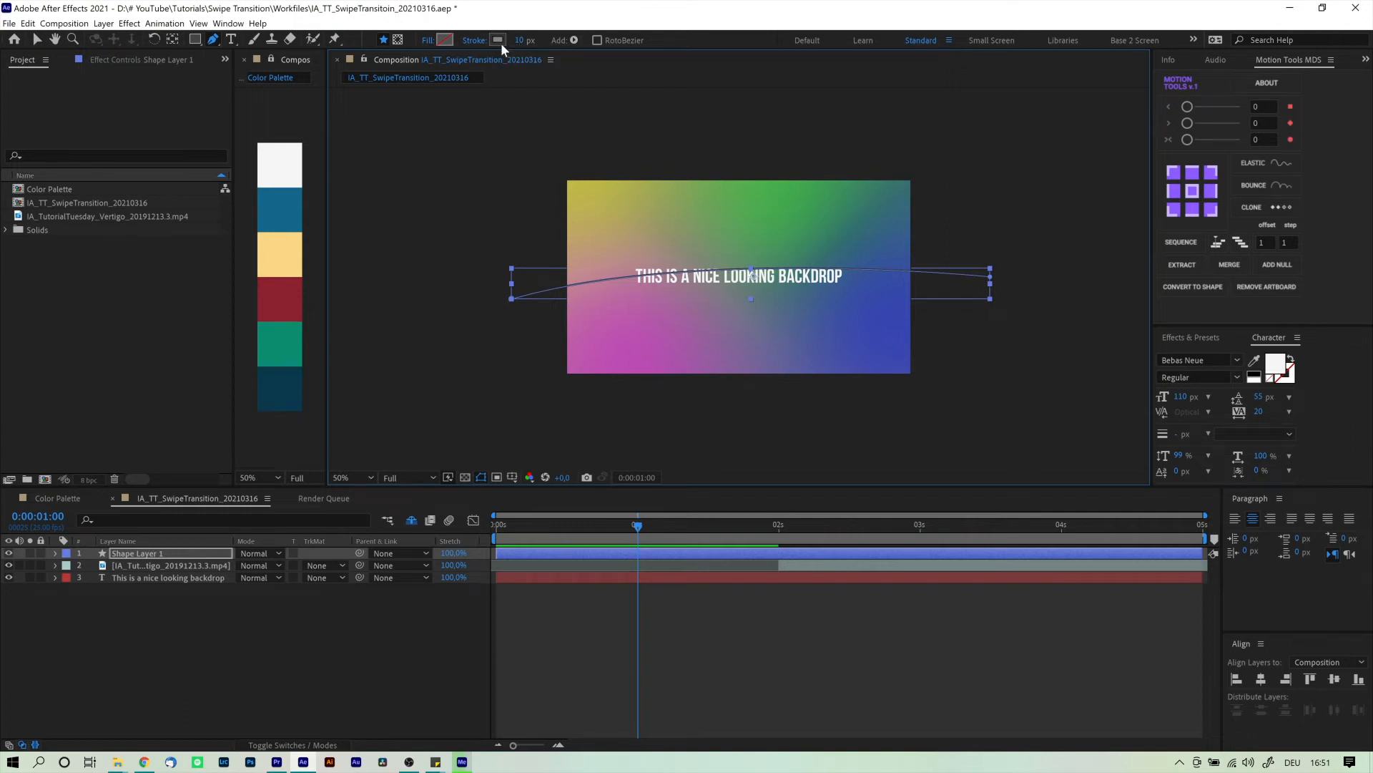
left_click(498, 40)
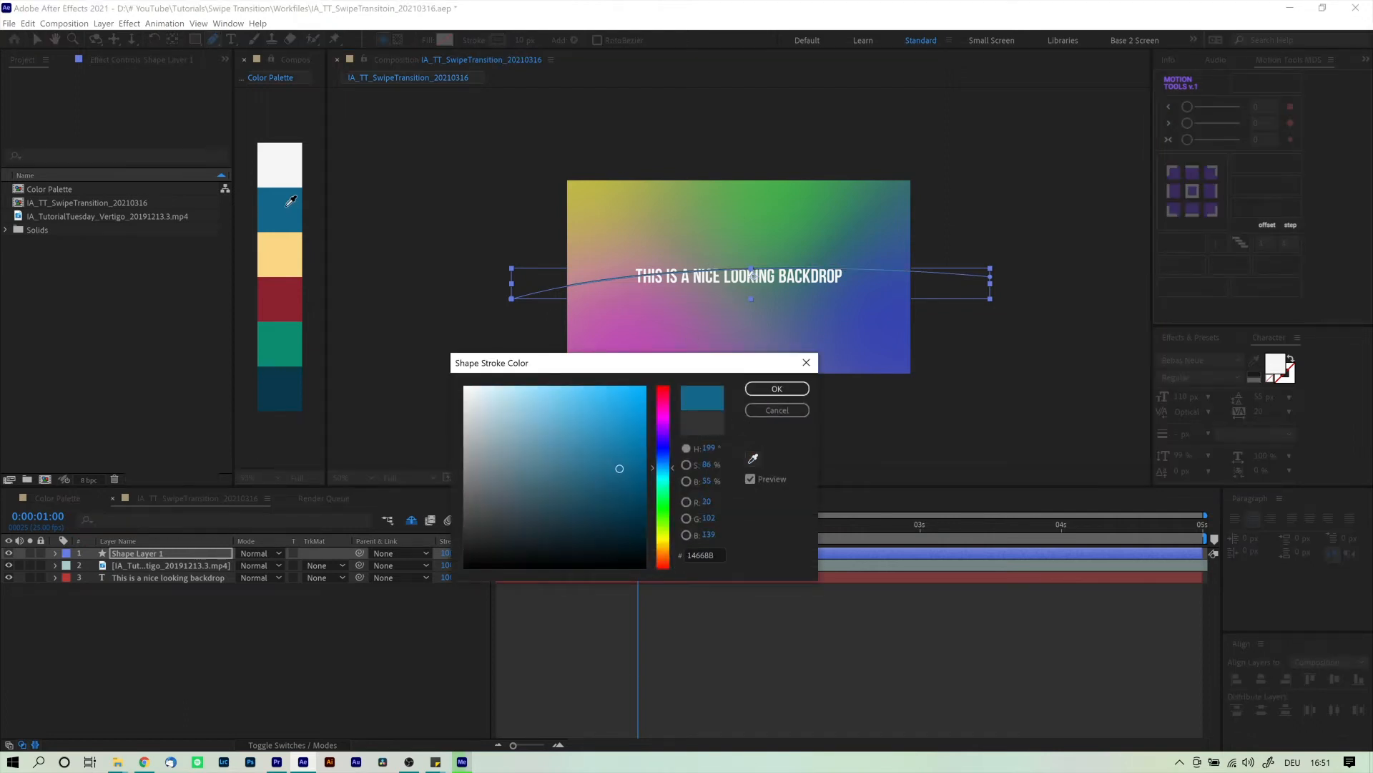
left_click(775, 388)
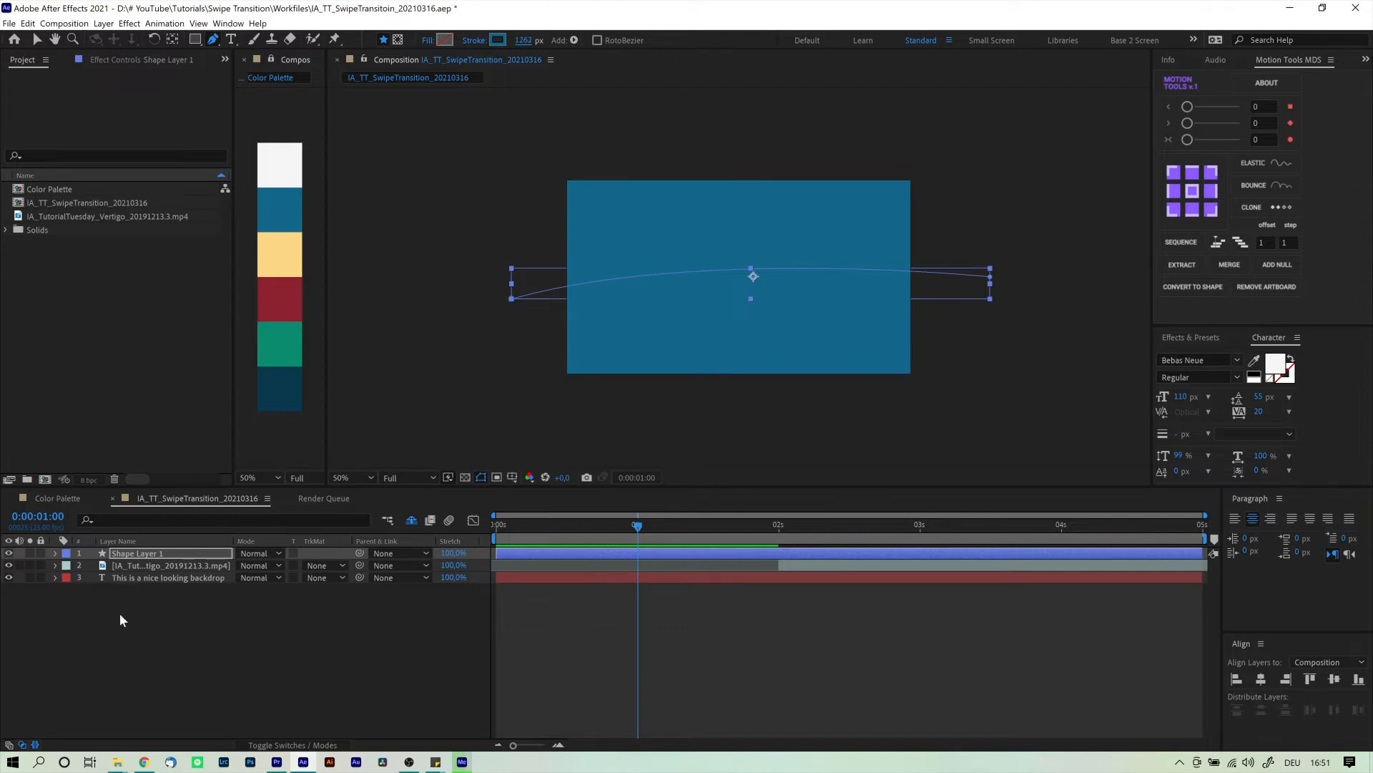
left_click(68, 554)
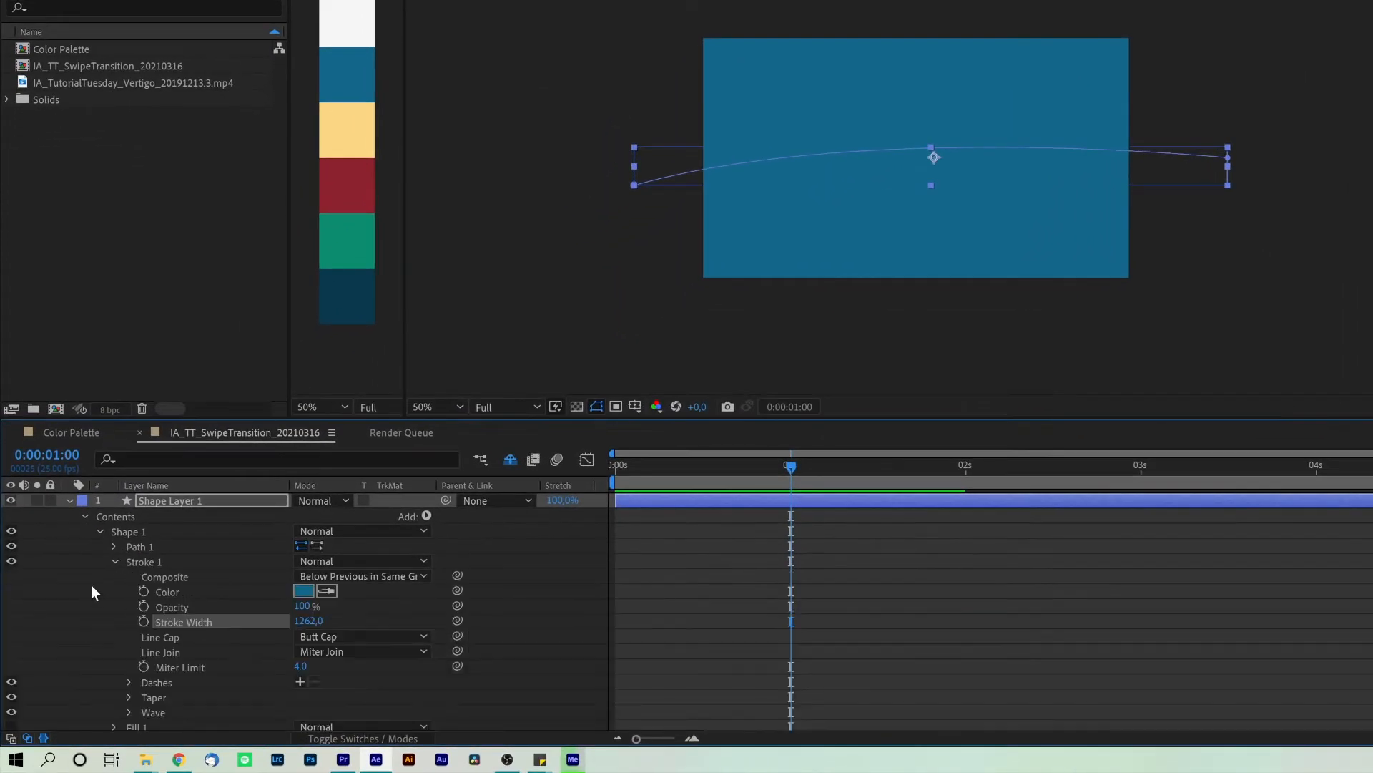
Step: Taper the stroke end (61% length, 13% ease) and add 19% waves, wavelength 424
scroll("down", 3)
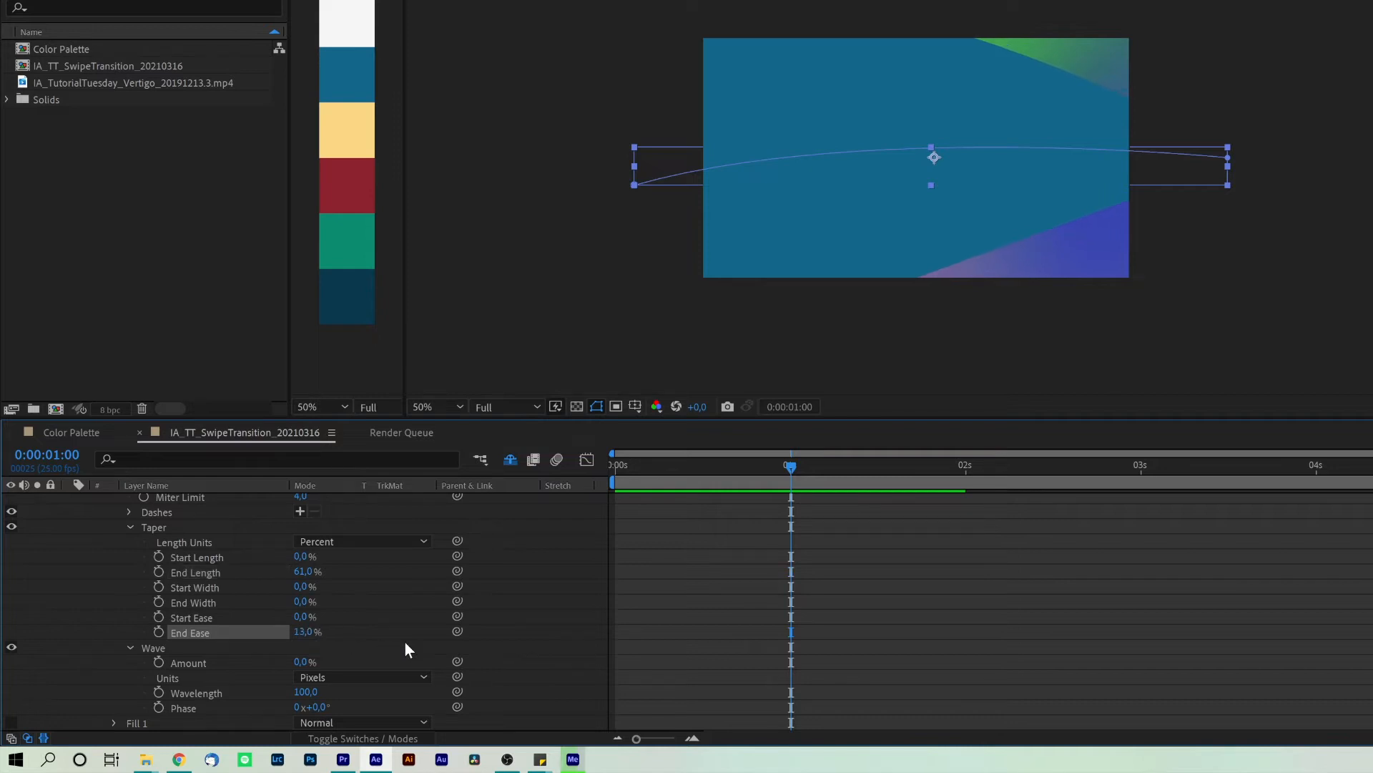
mouse_move(320, 677)
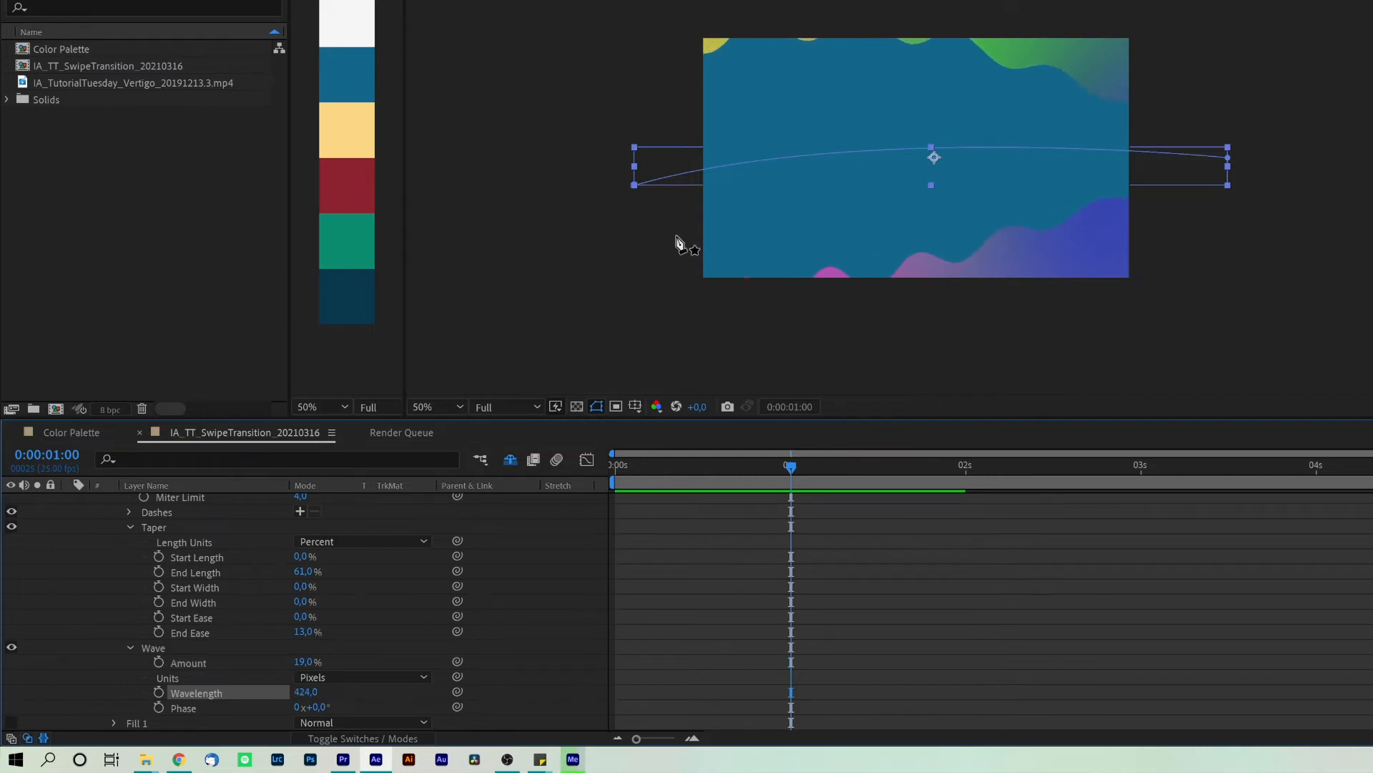
mouse_move(371, 620)
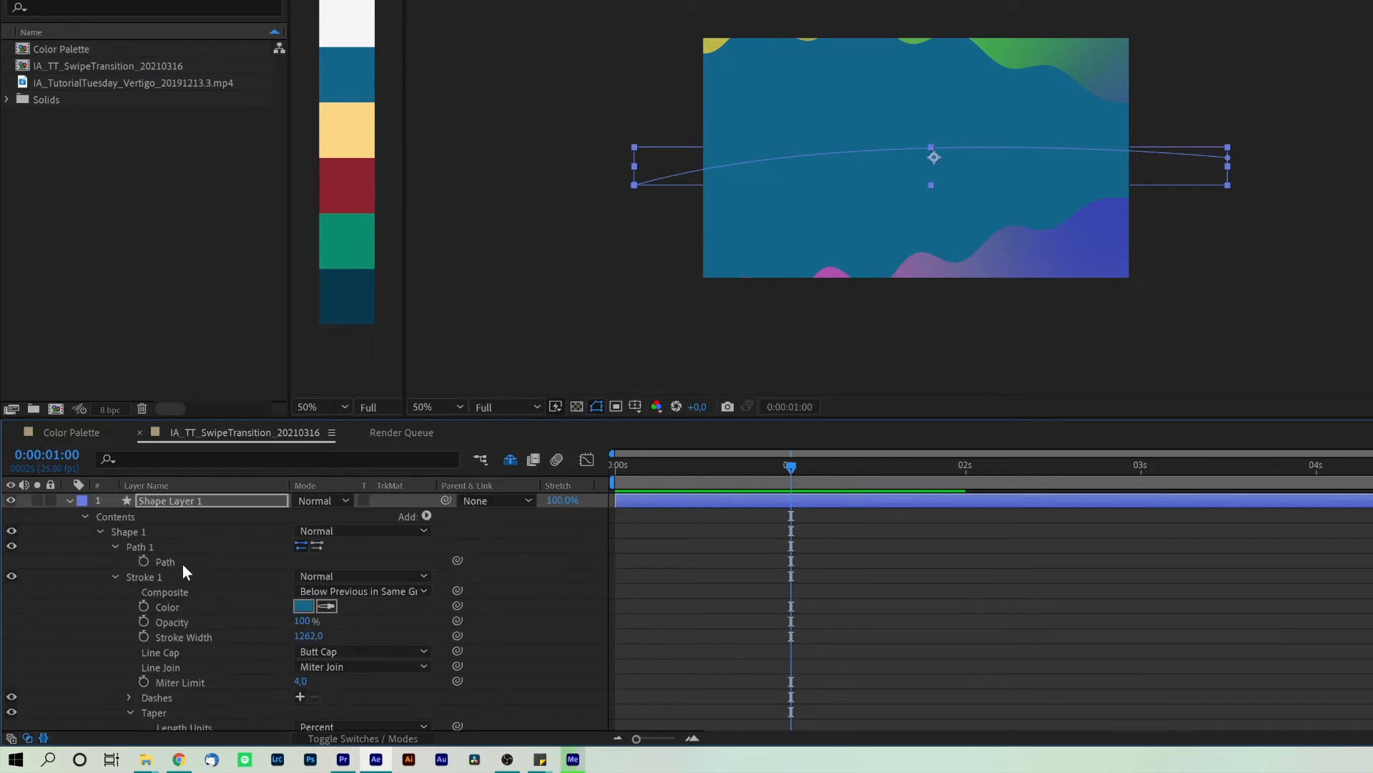
Step: Add Trim Paths to Path 1 and keyframe End from 0% at 1s to 100% near 1:20
left_click(165, 561)
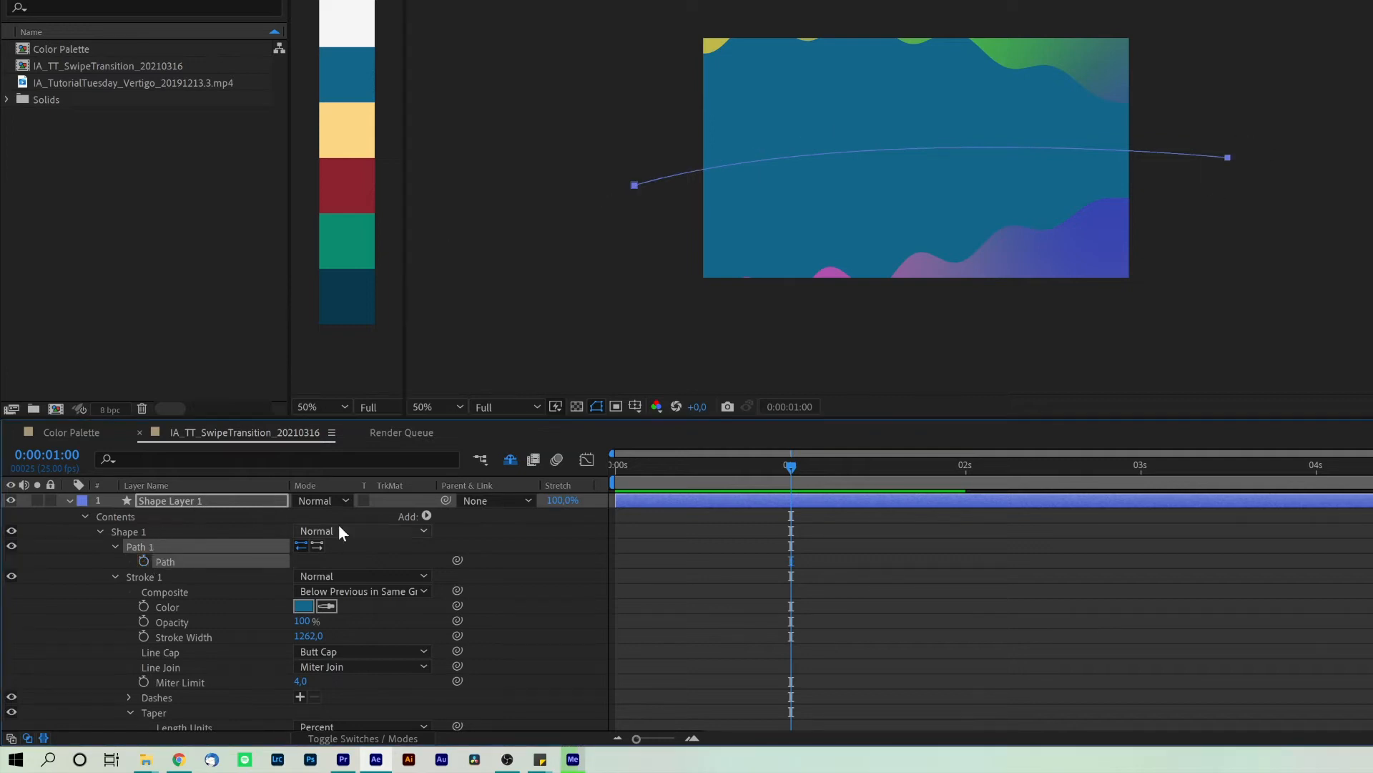
left_click(427, 515)
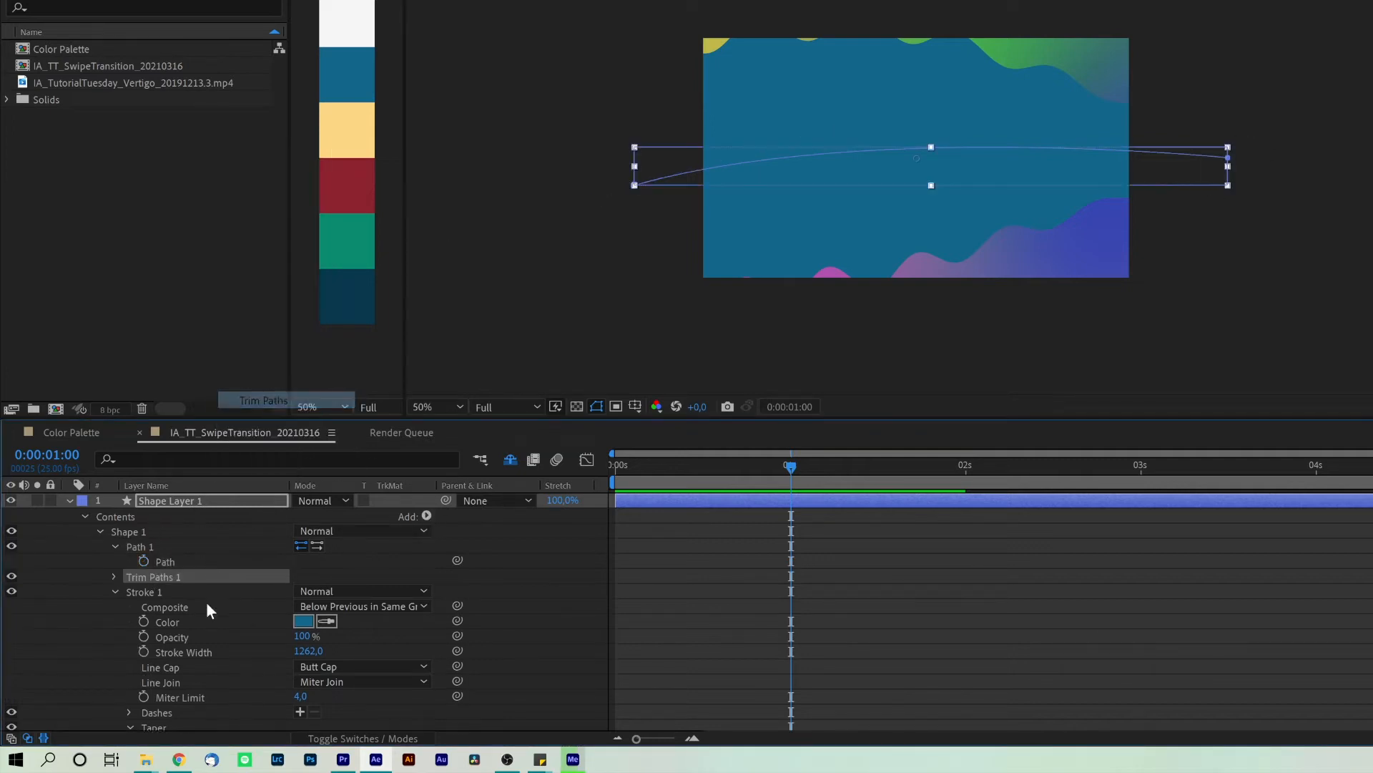
left_click(114, 577)
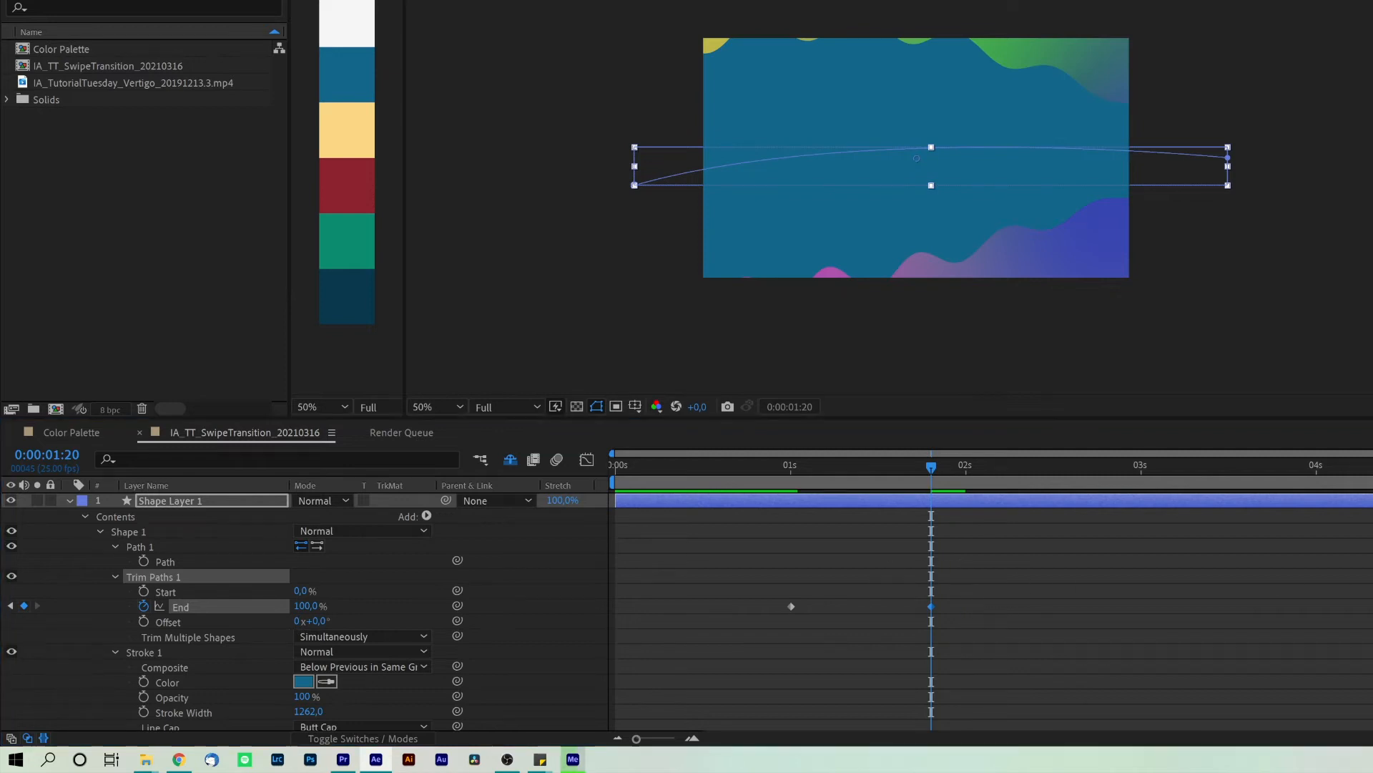
scroll("down", 3)
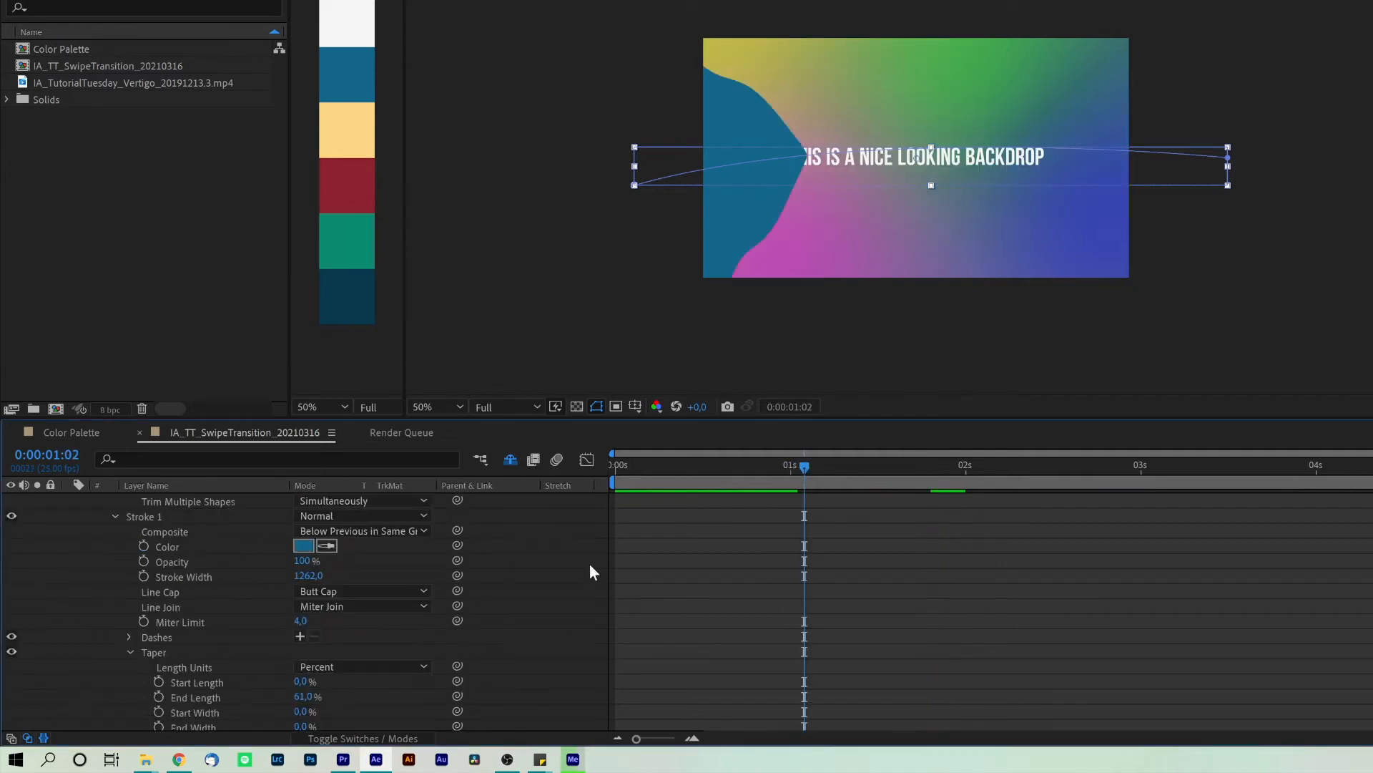
scroll("down", 3)
type("time*")
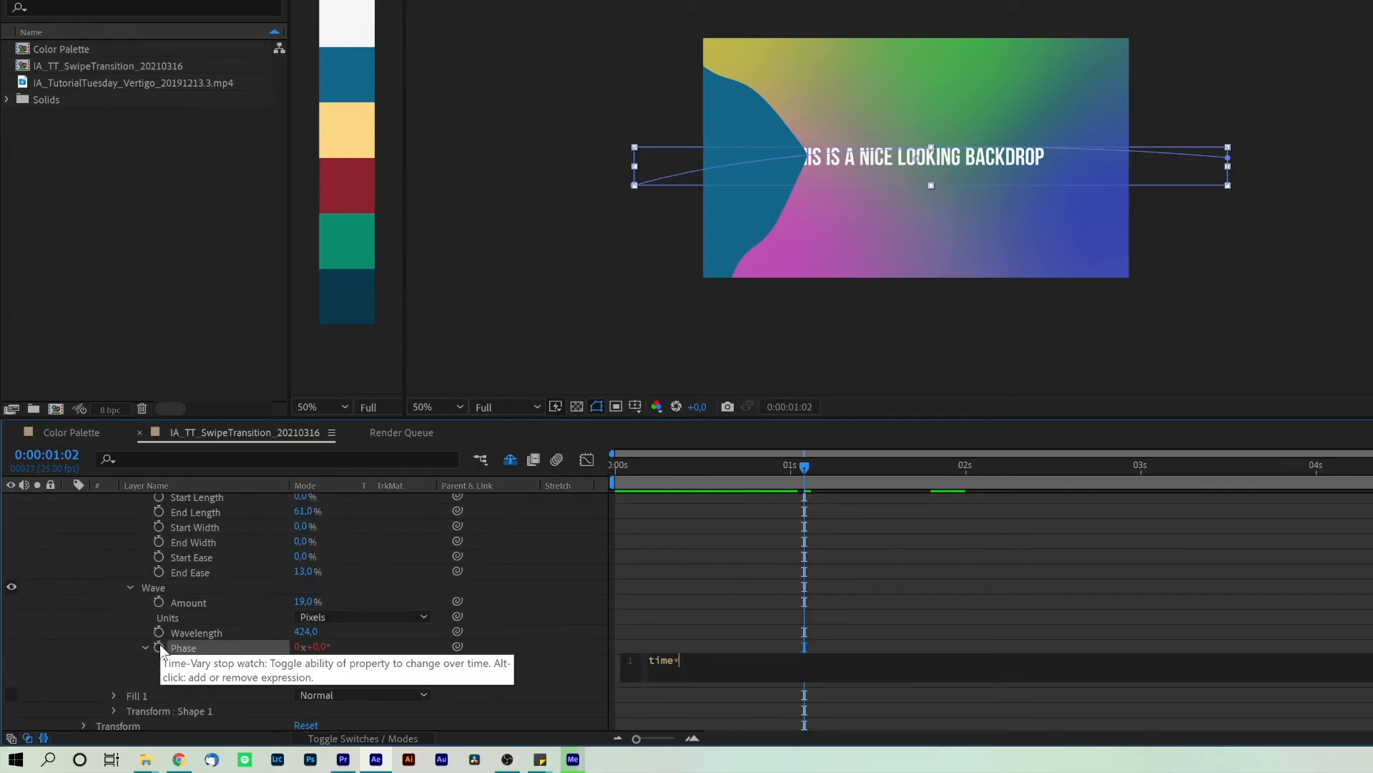
Step: Drive wave phase with a time*40 expression and keyframe taper End Length to 0% by 1:20
type("40")
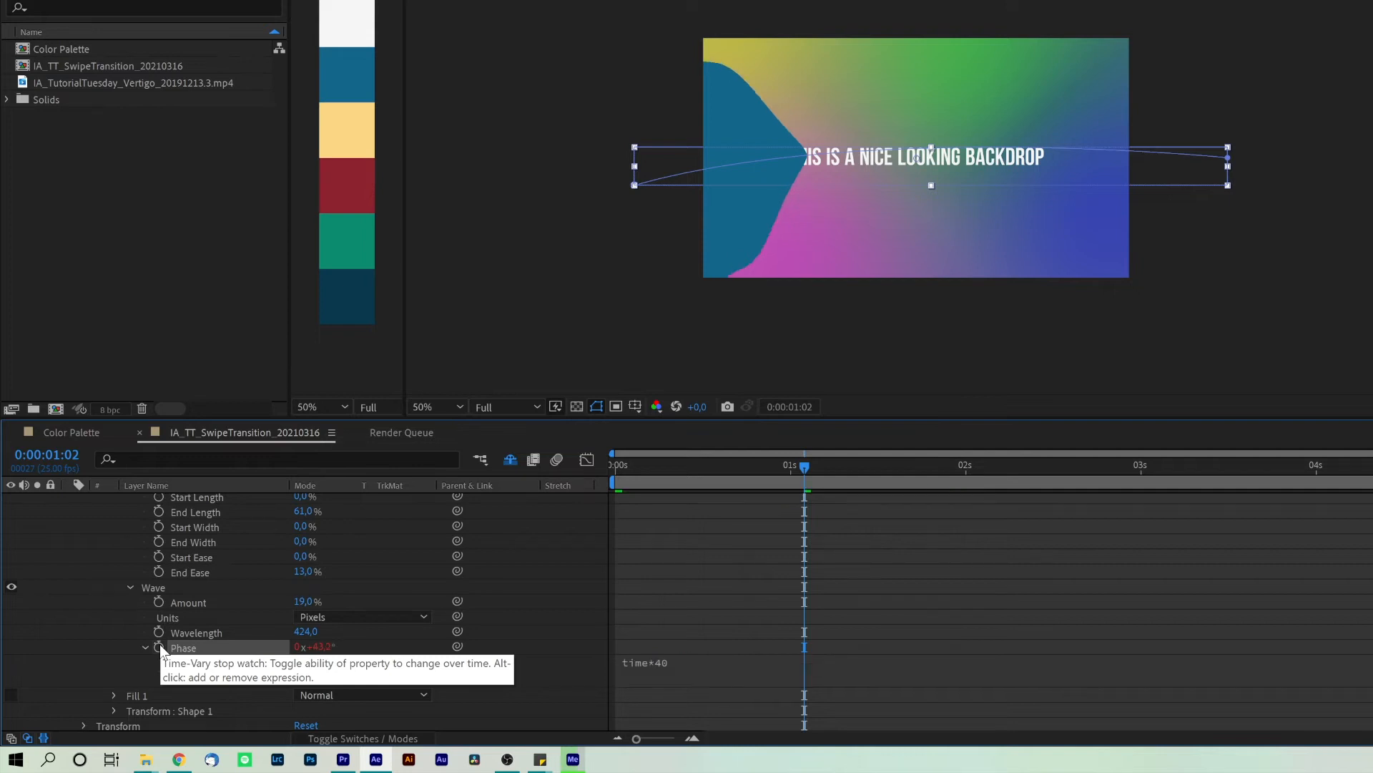
left_click(159, 647)
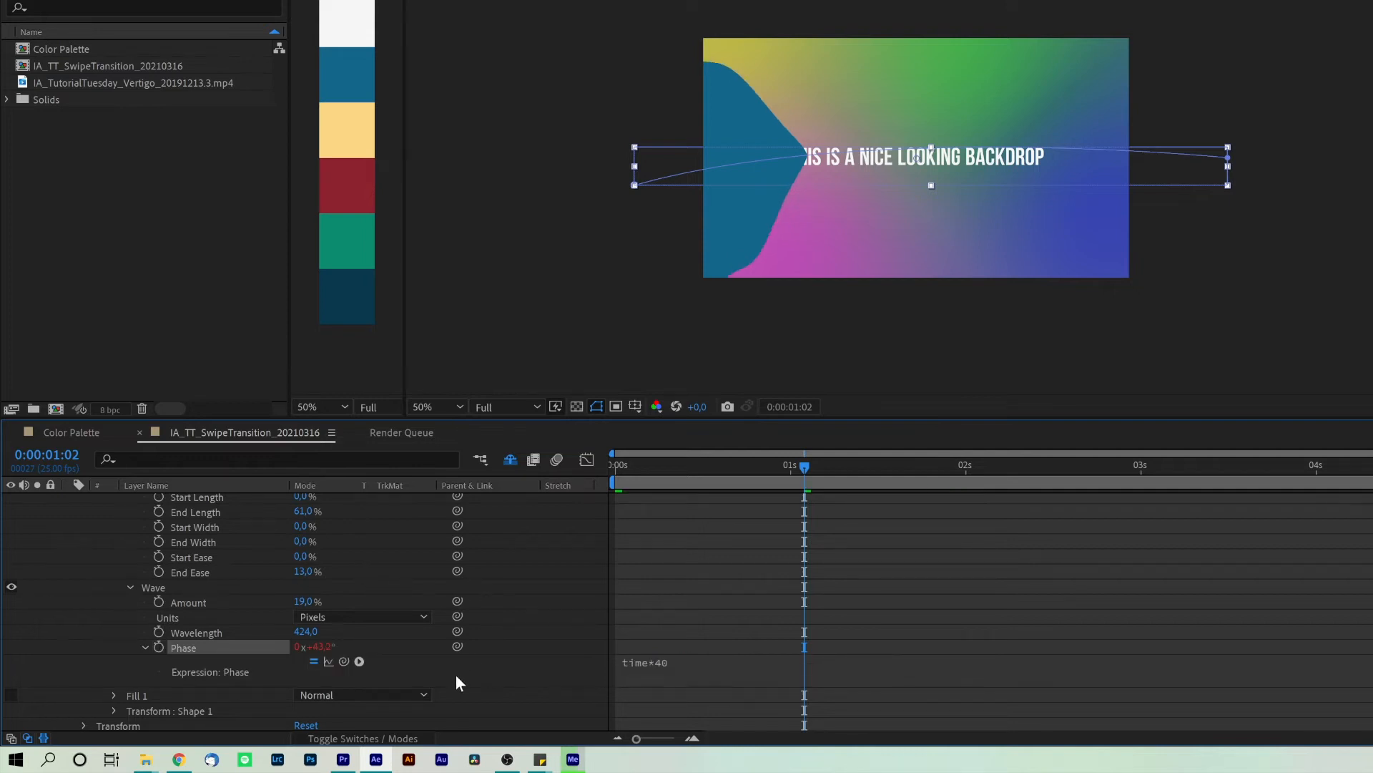
scroll("up", 3)
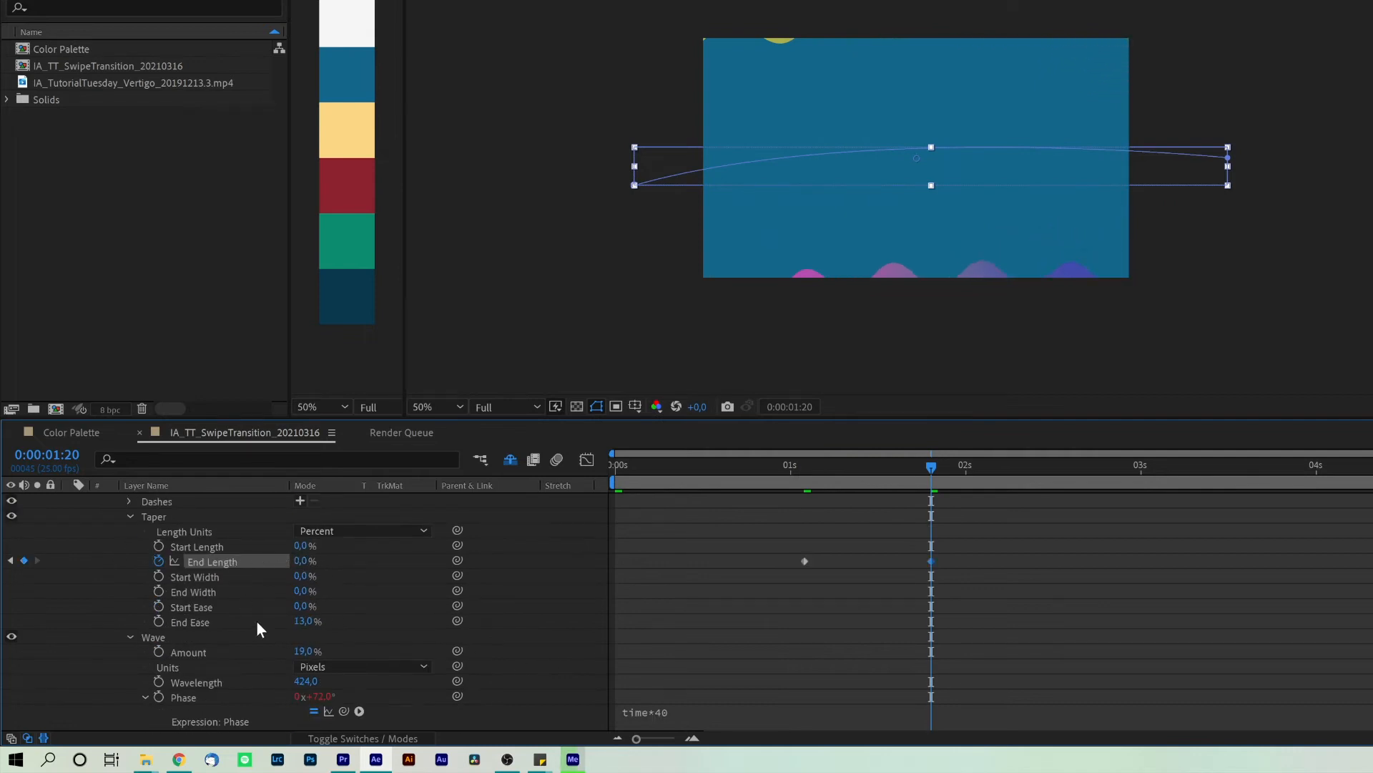
mouse_move(759, 535)
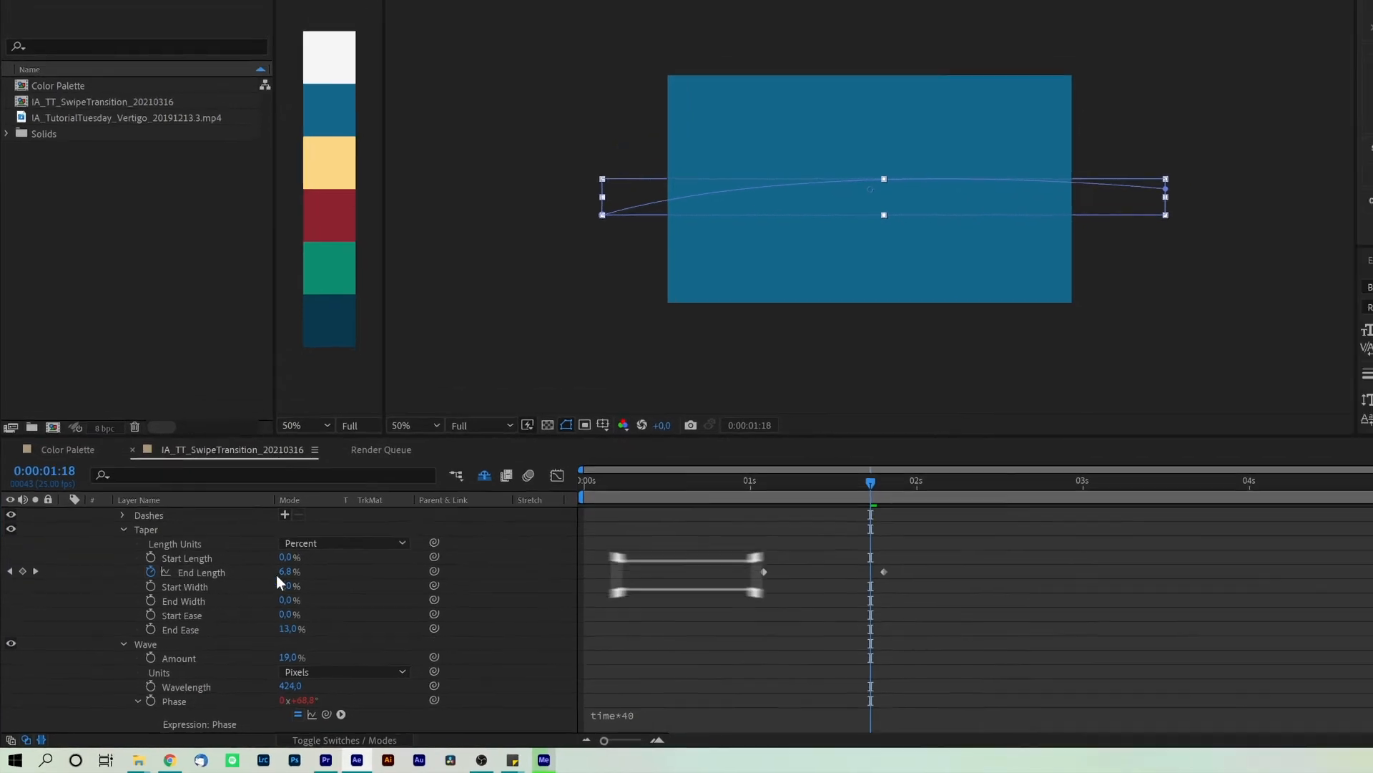
Step: Duplicate the swipe layer twice, giving one copy a green stroke and longer taper
key("ctrl+d")
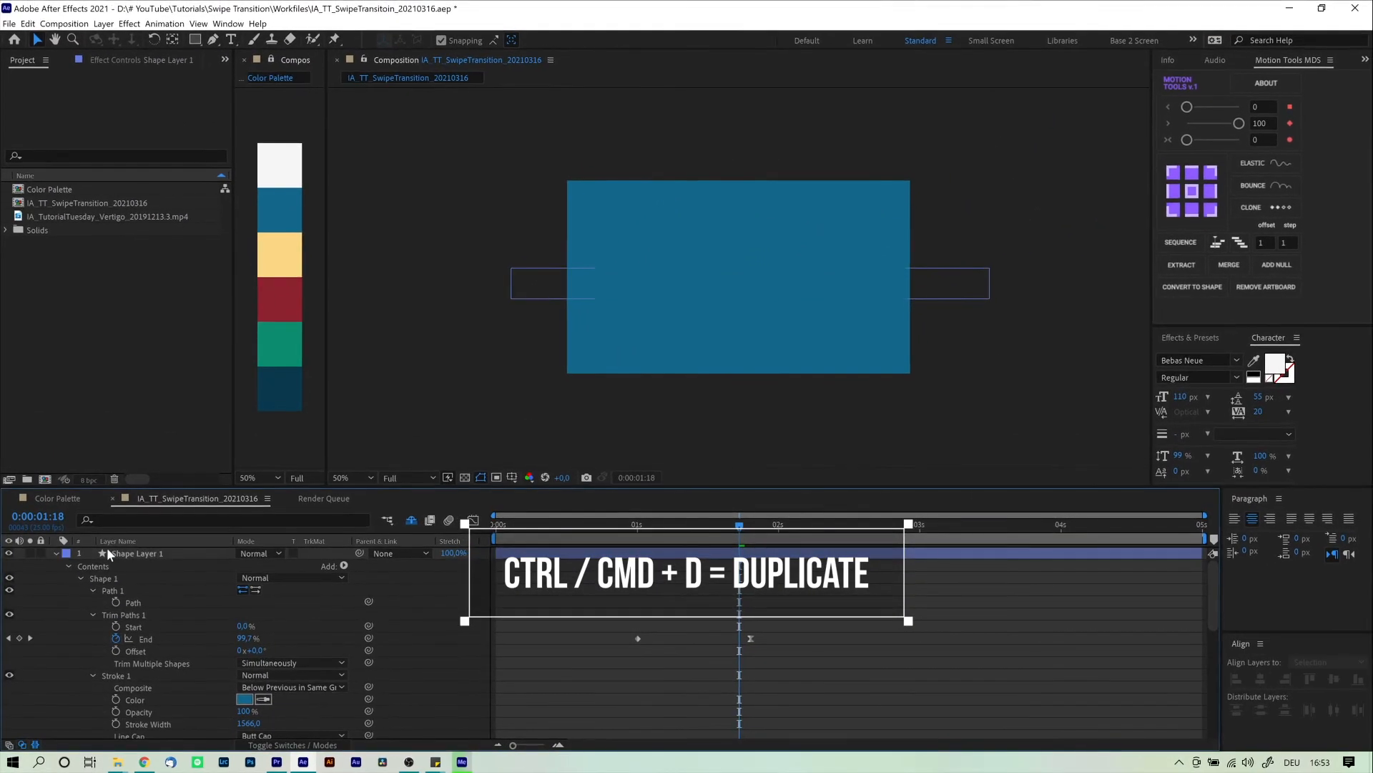
key("ctrl+d")
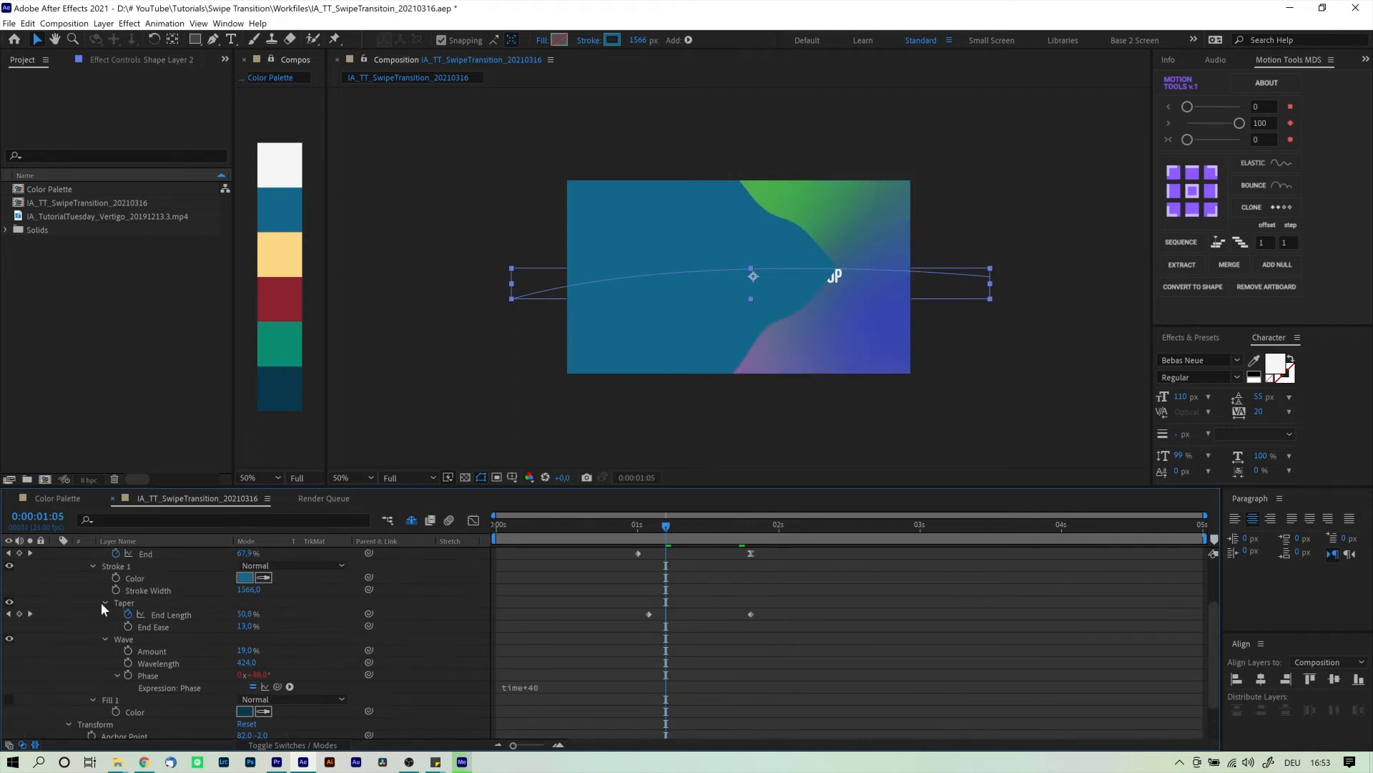
left_click(105, 602)
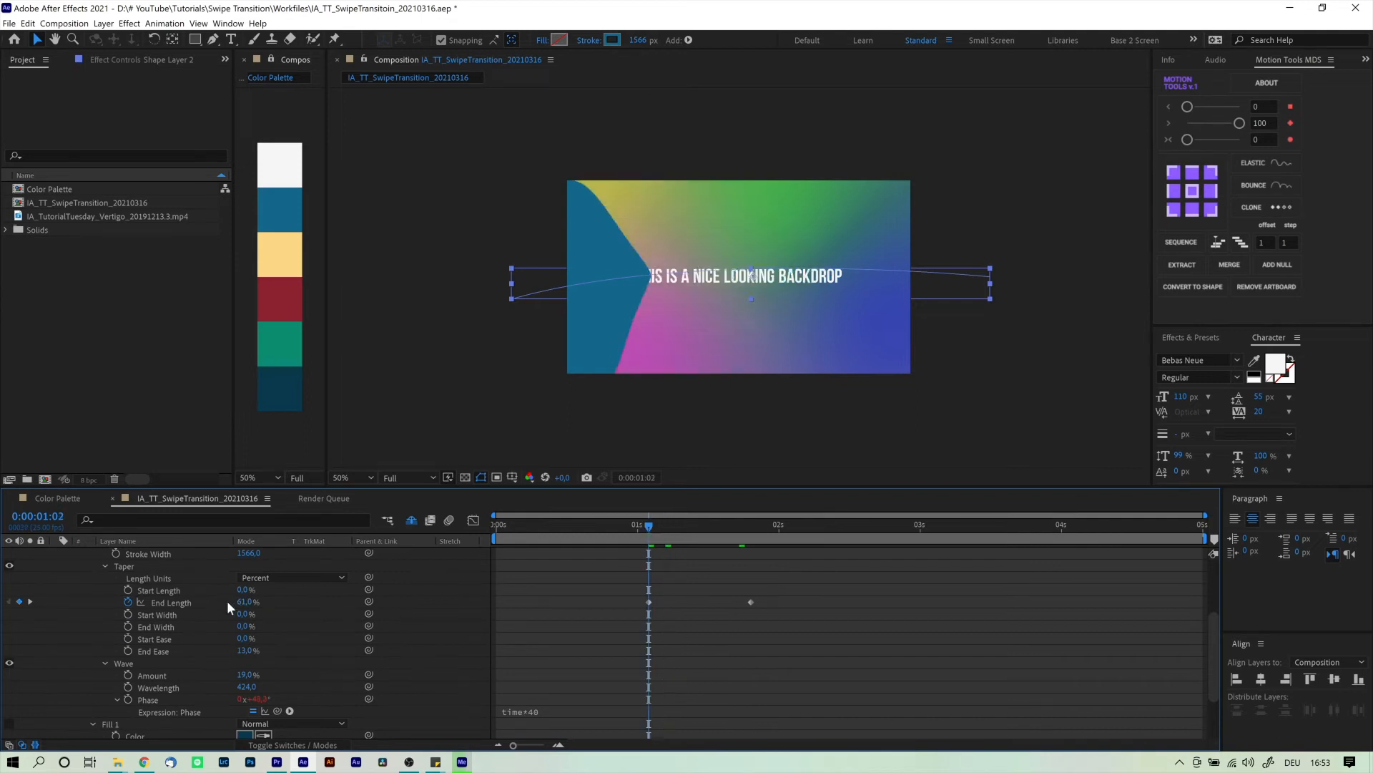
scroll("up", 3)
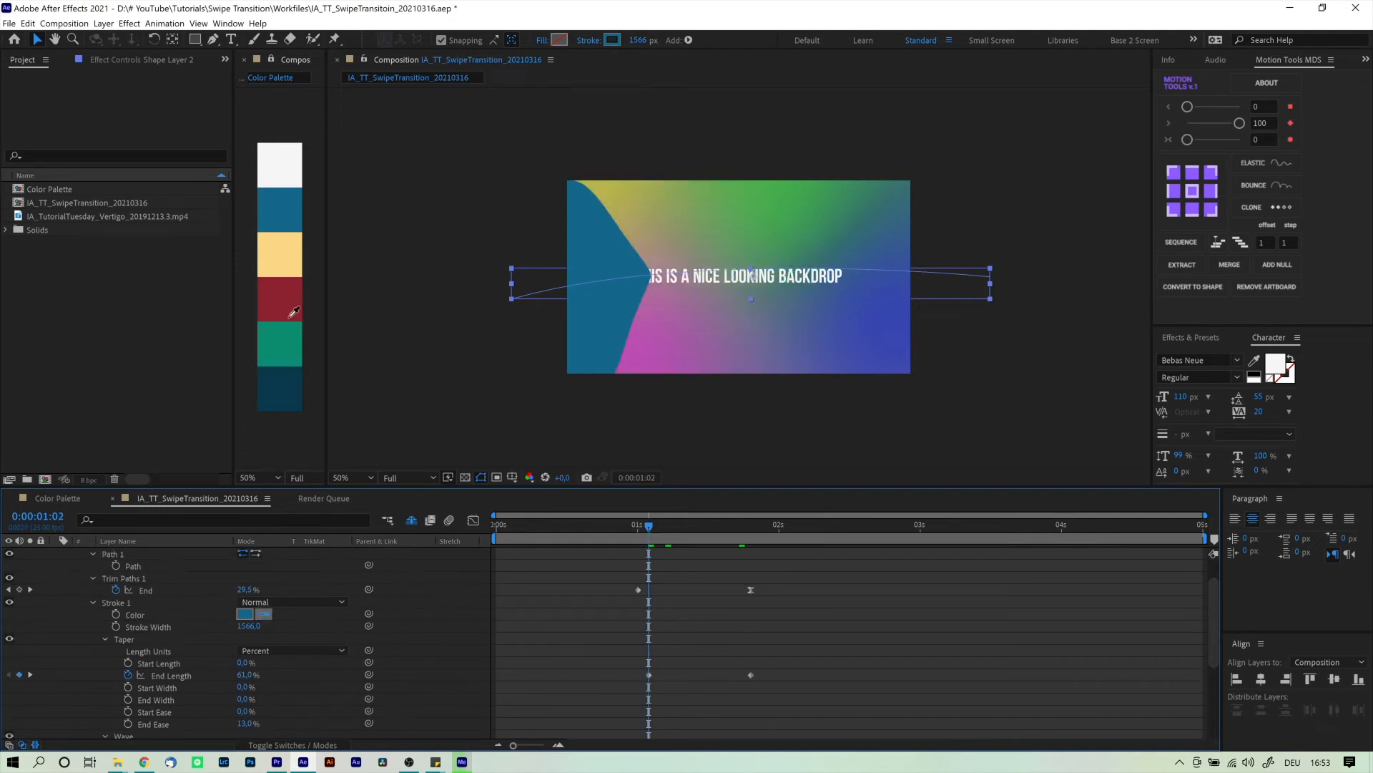
left_click(262, 614)
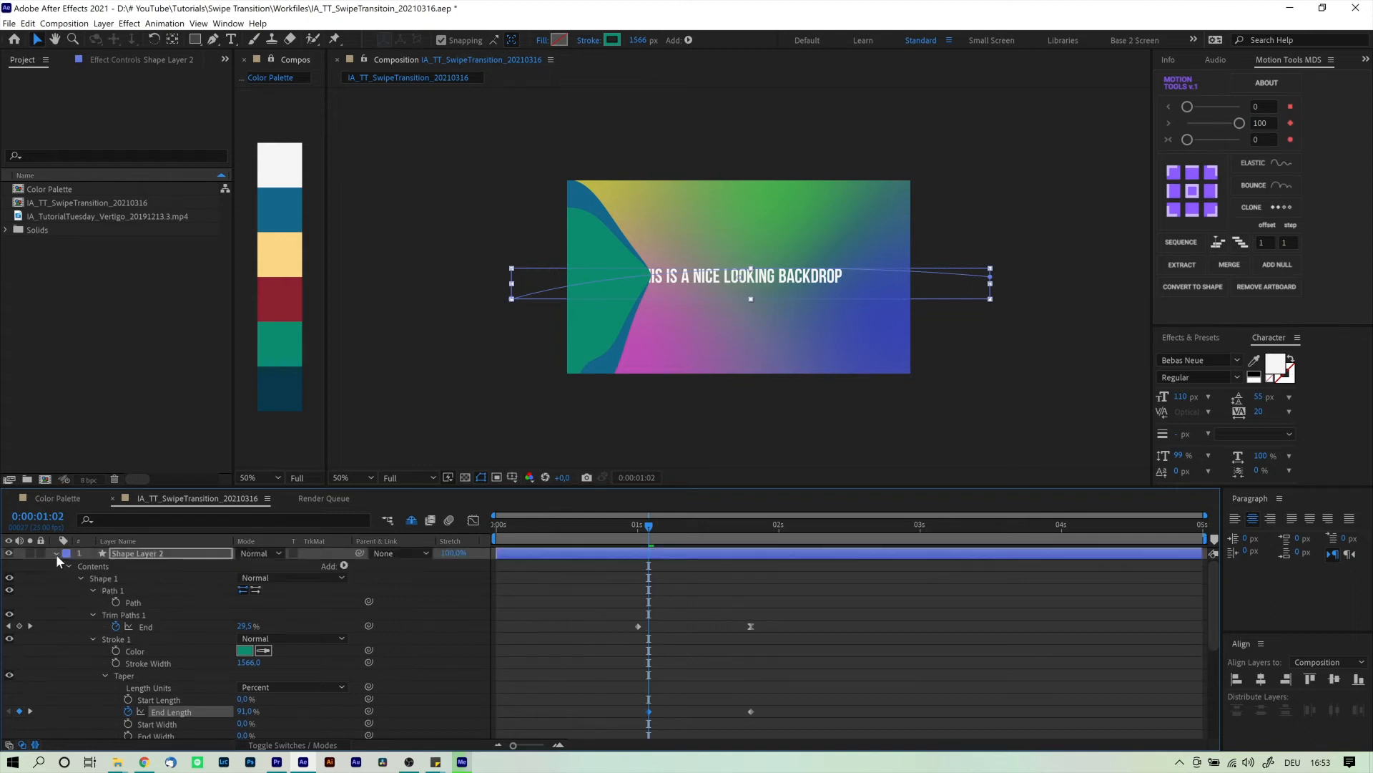
left_click(55, 553)
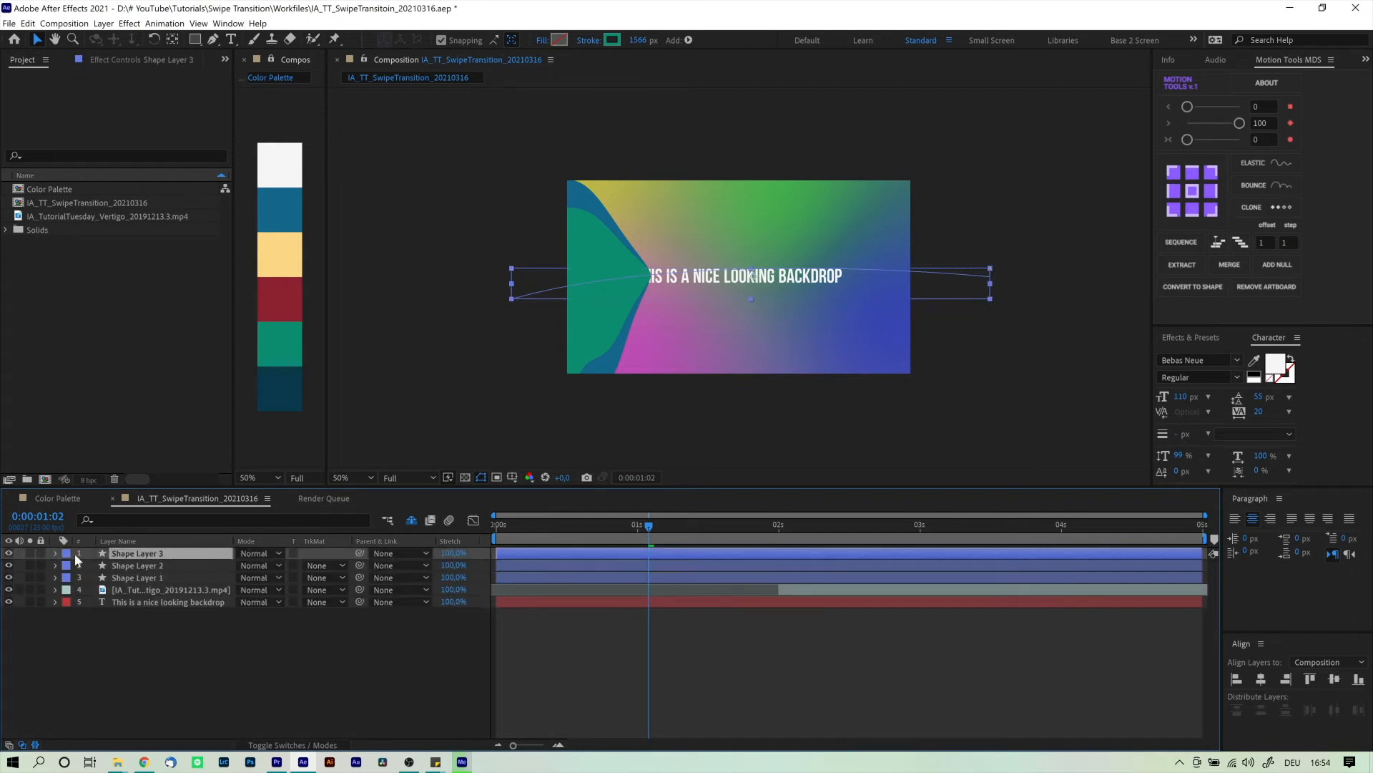
Step: Apply Set Matte to the city video, taking the matte from Shape Layer 3
left_click(55, 553)
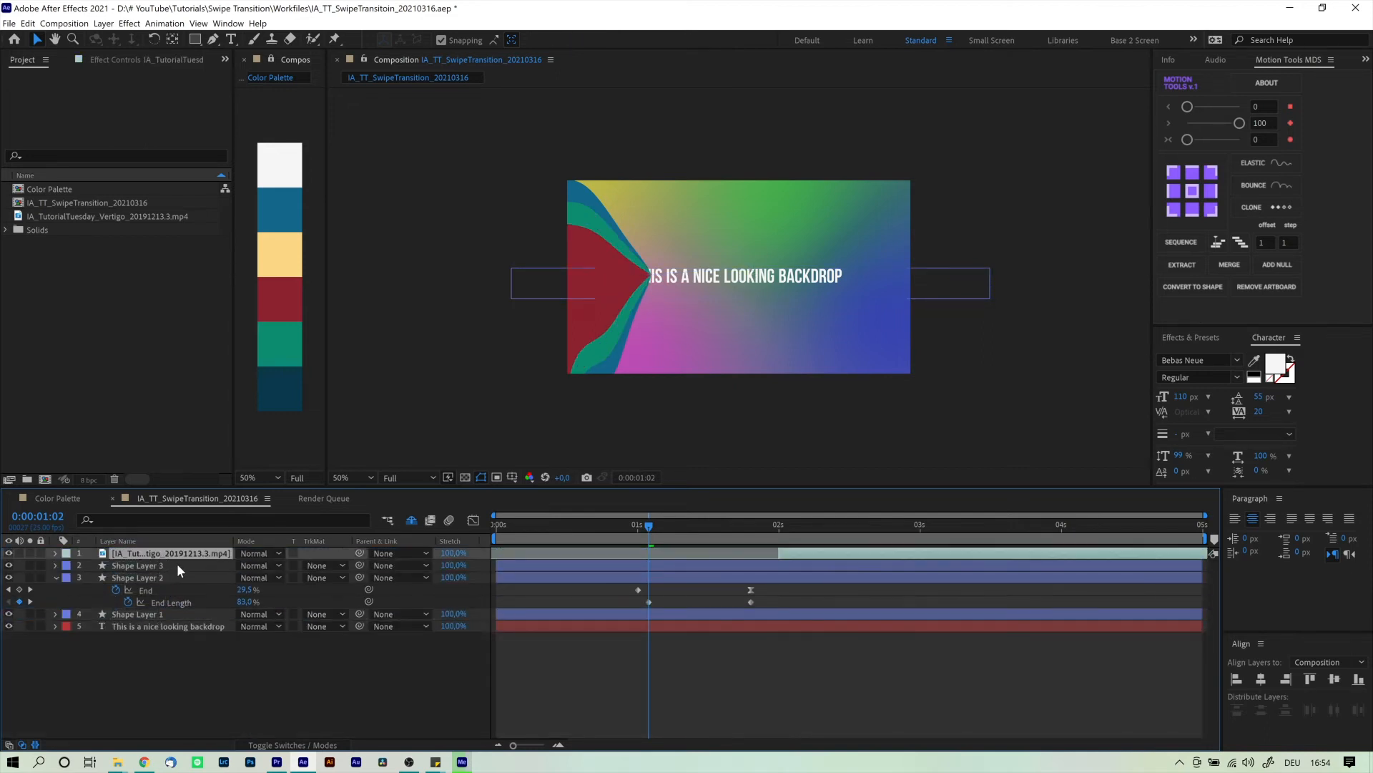
type("set")
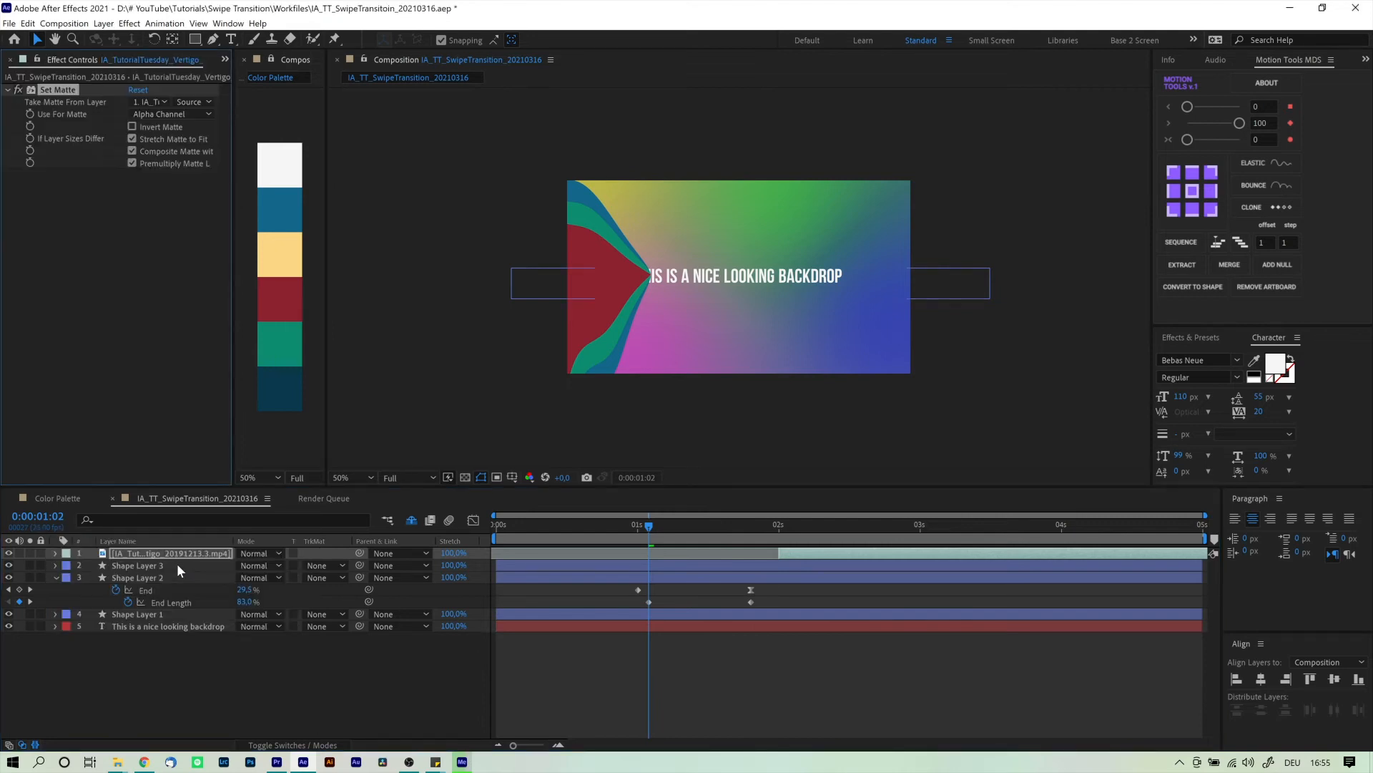
left_click(149, 101)
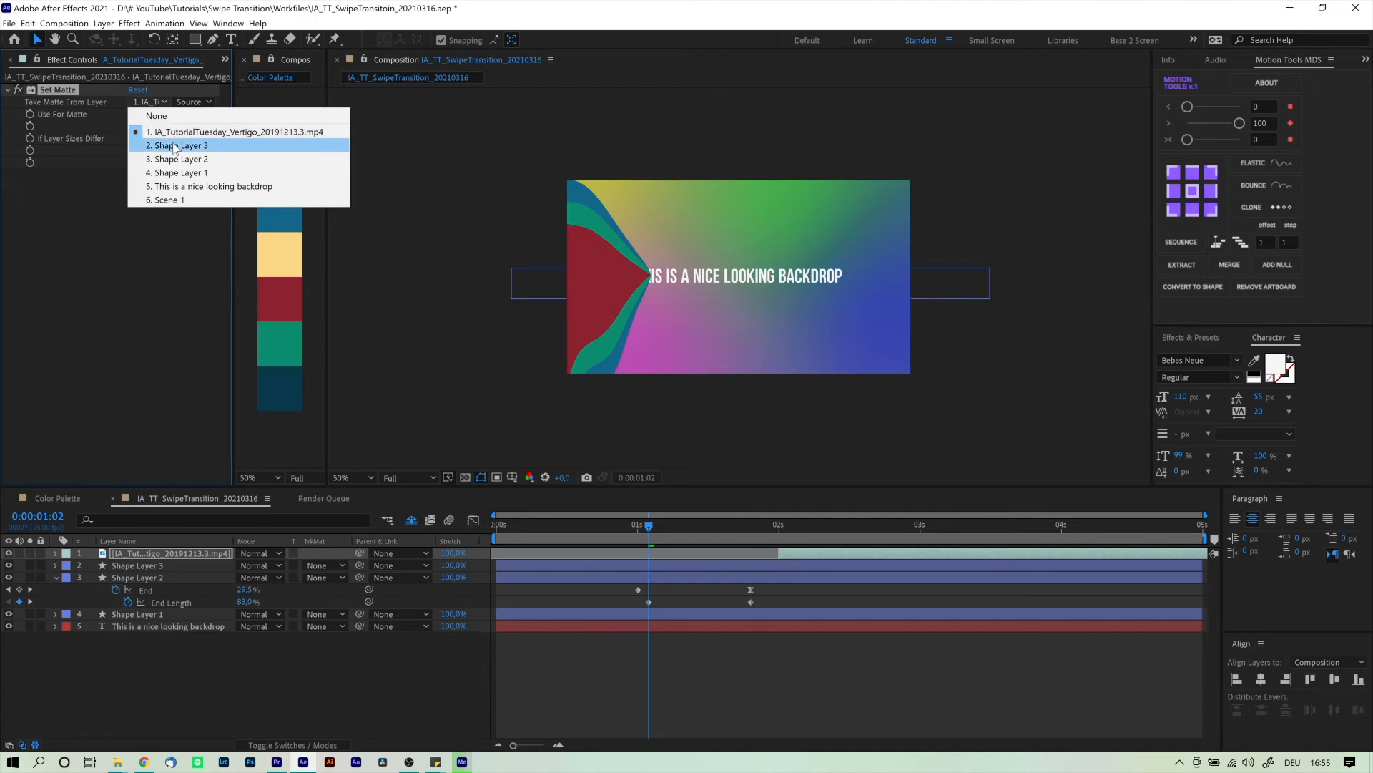
left_click(181, 144)
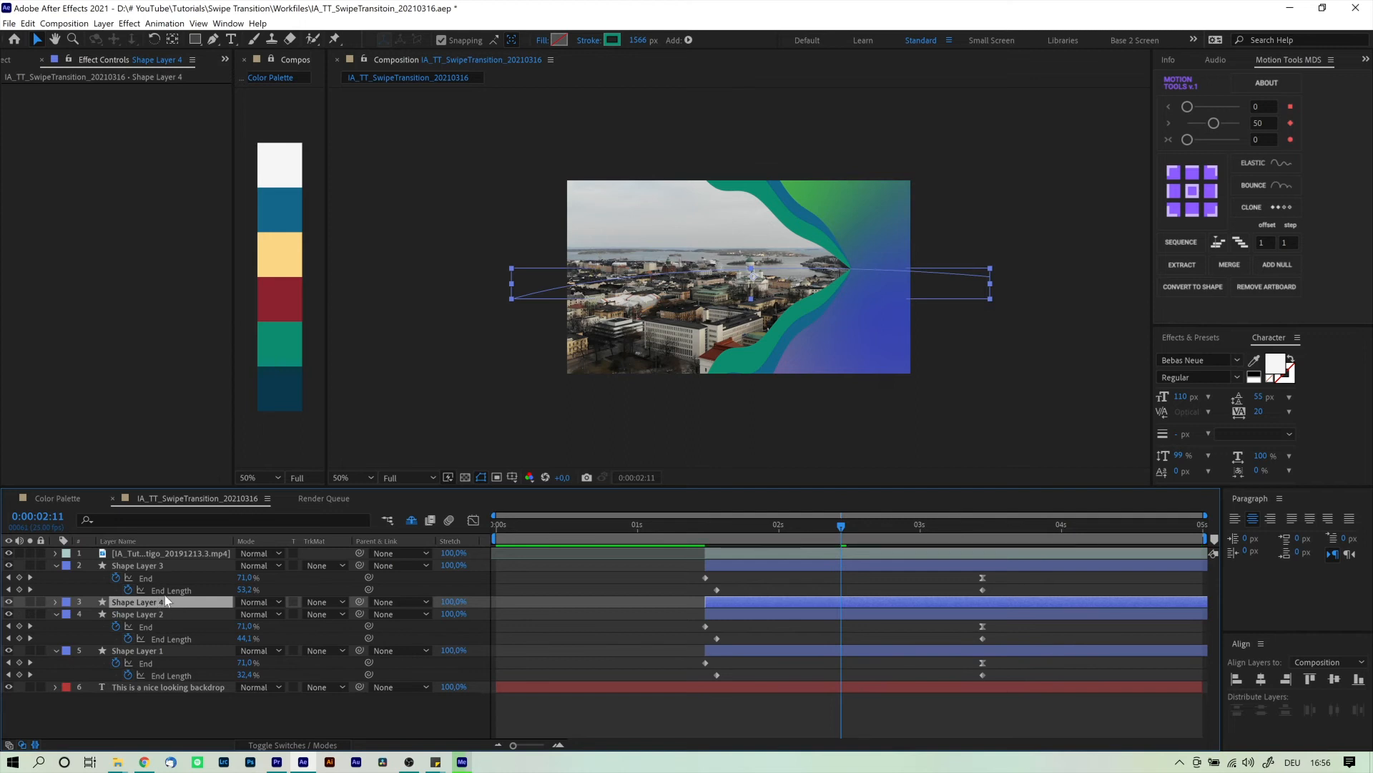
Step: Apply Gaussian Blur to Shape Layer 4
type("gaus")
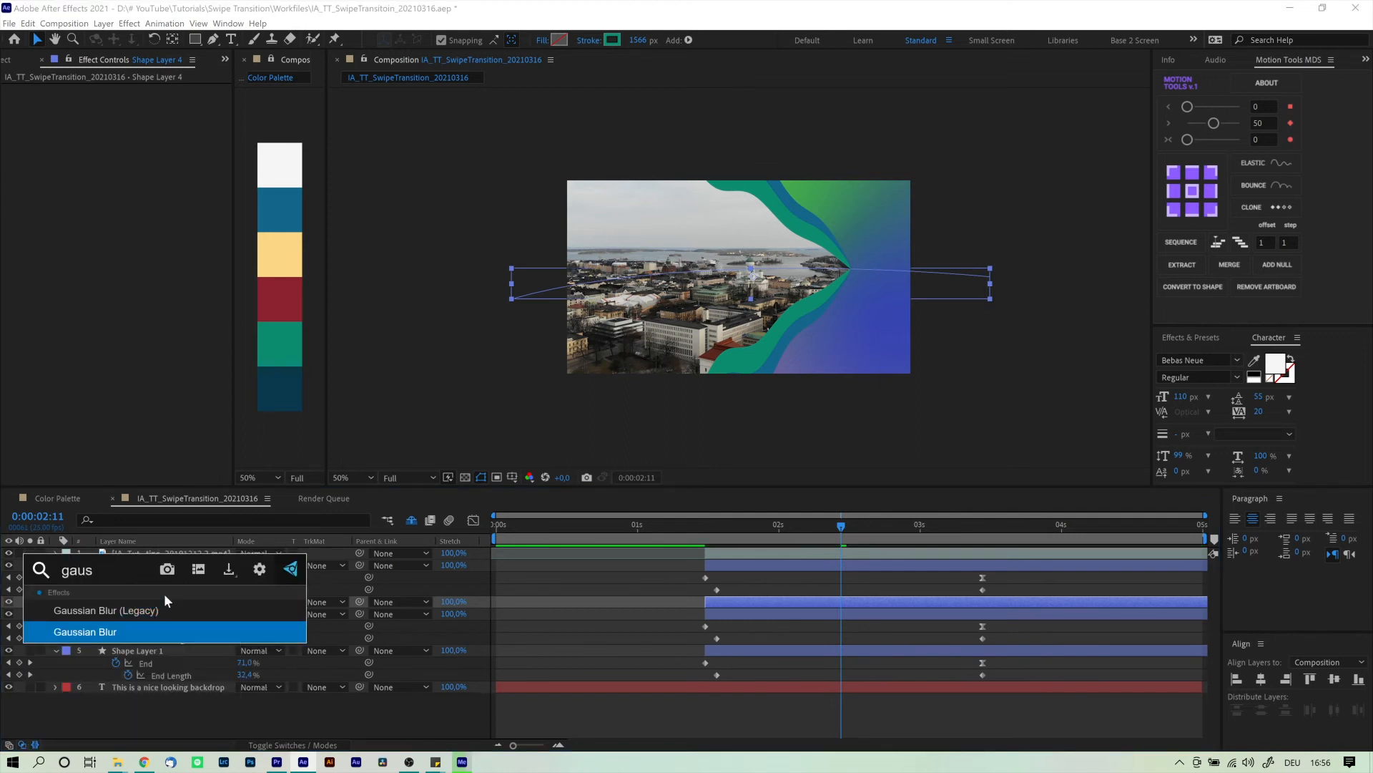
left_click(86, 631)
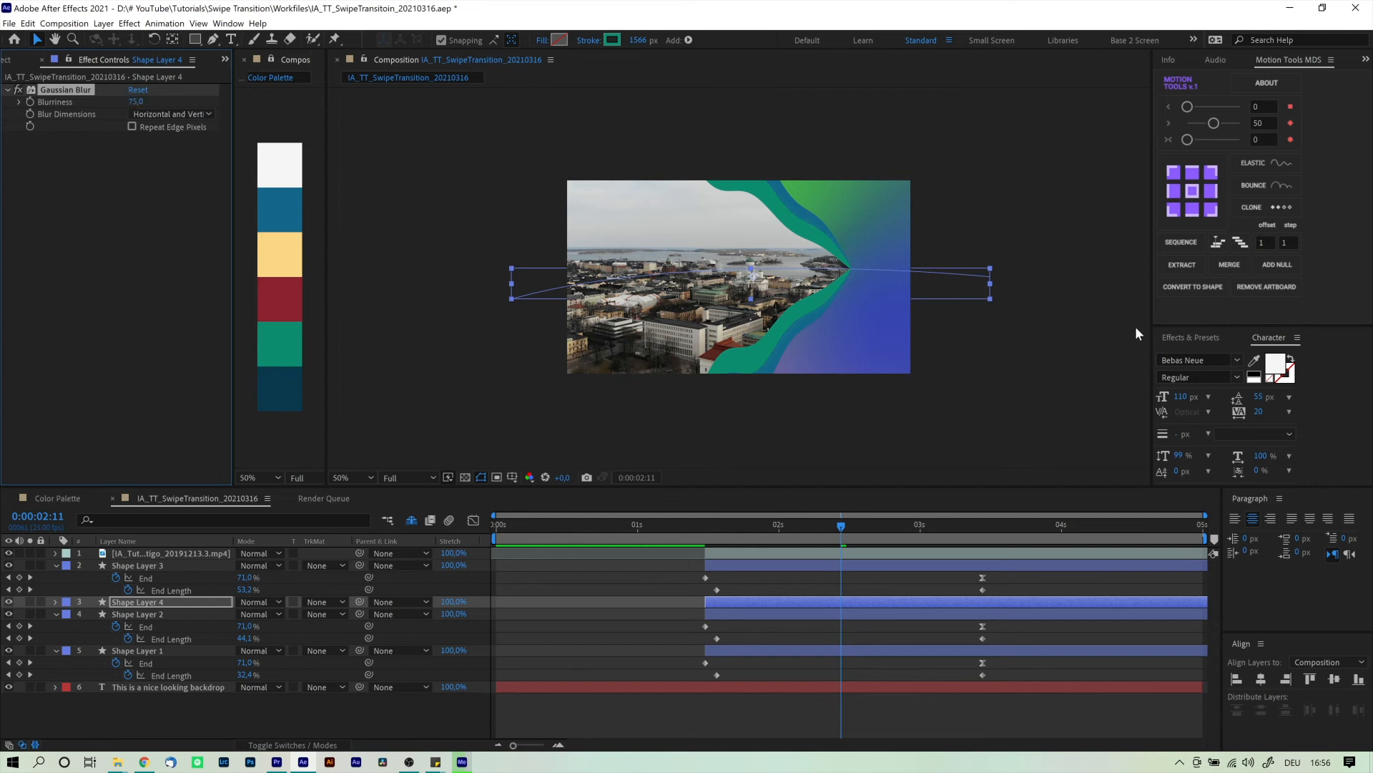
left_click(340, 477)
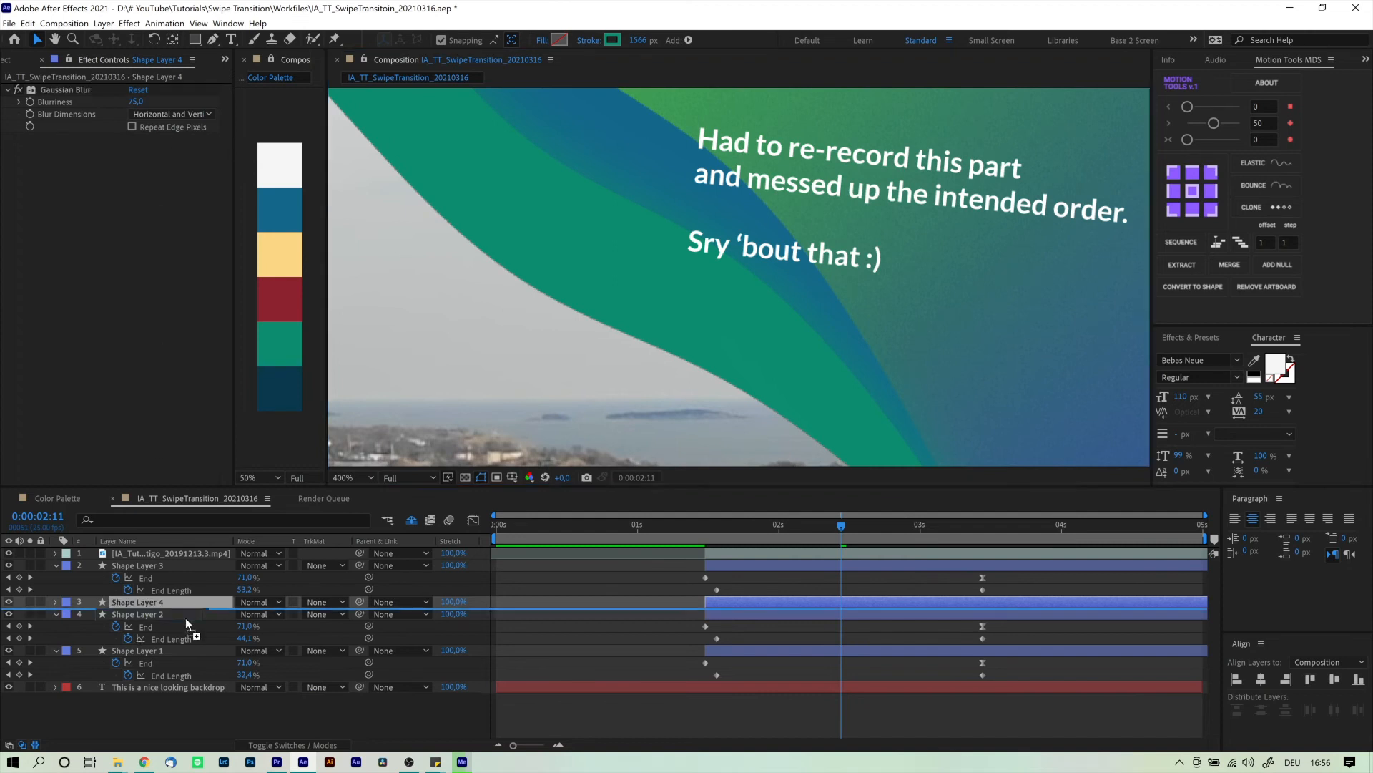
Step: Set Shape Layer 4 to Dissolve blending and give its stroke a new colour
left_click(259, 601)
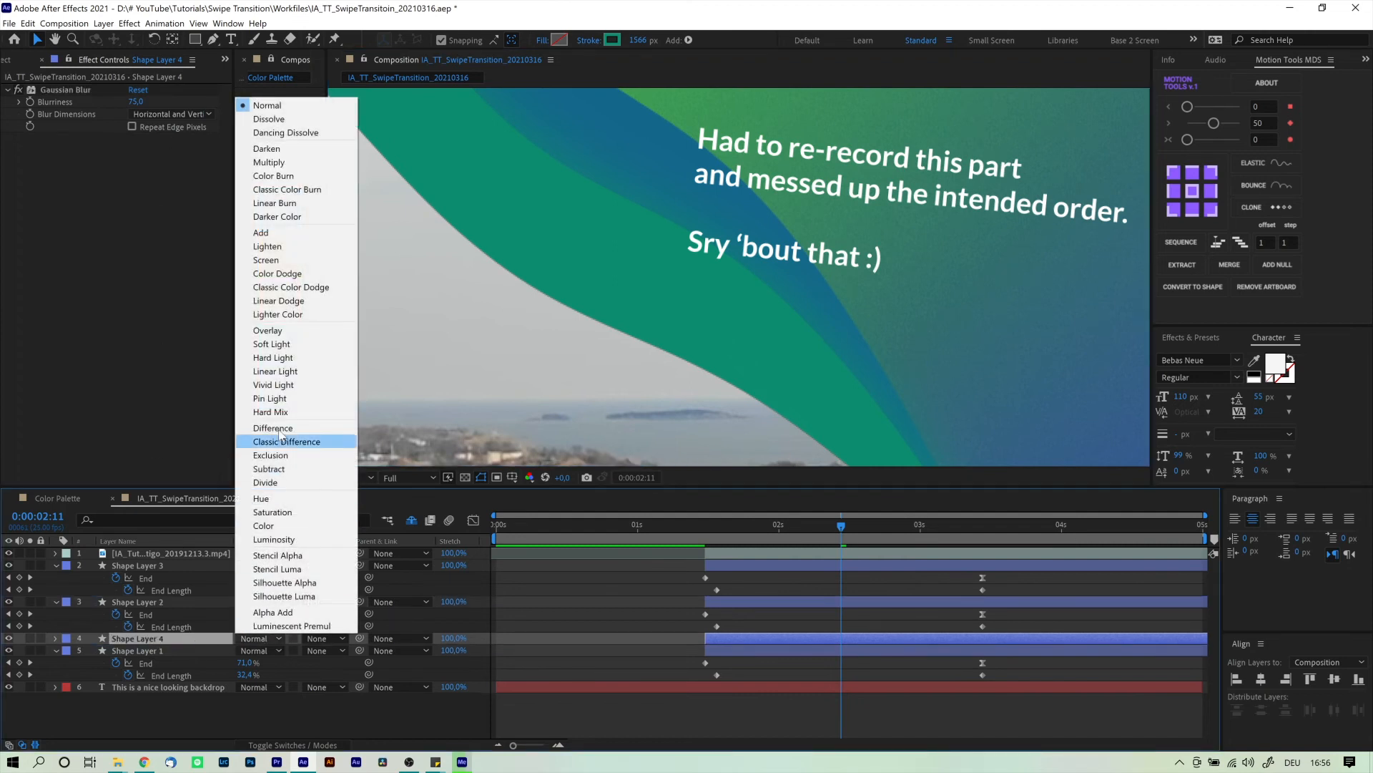
mouse_move(269, 118)
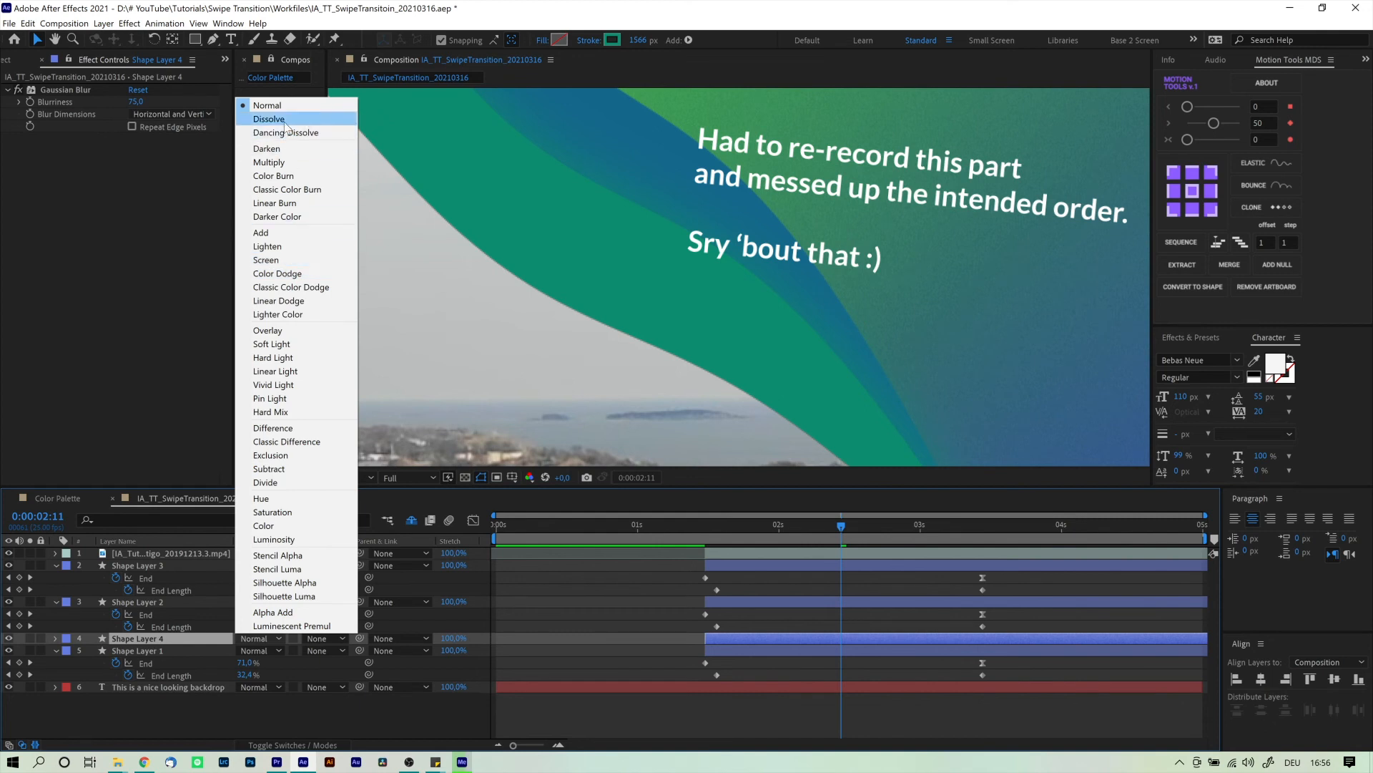
left_click(269, 118)
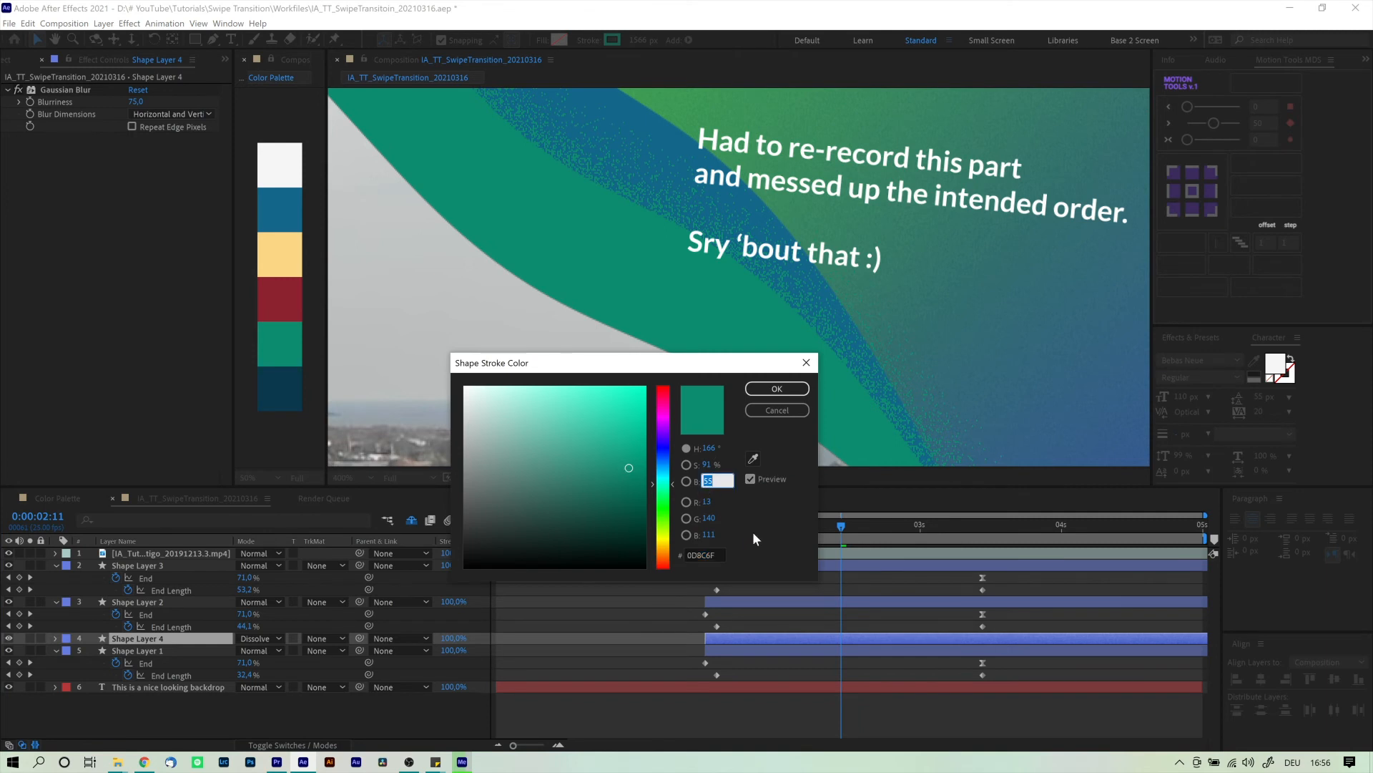
left_click(774, 387)
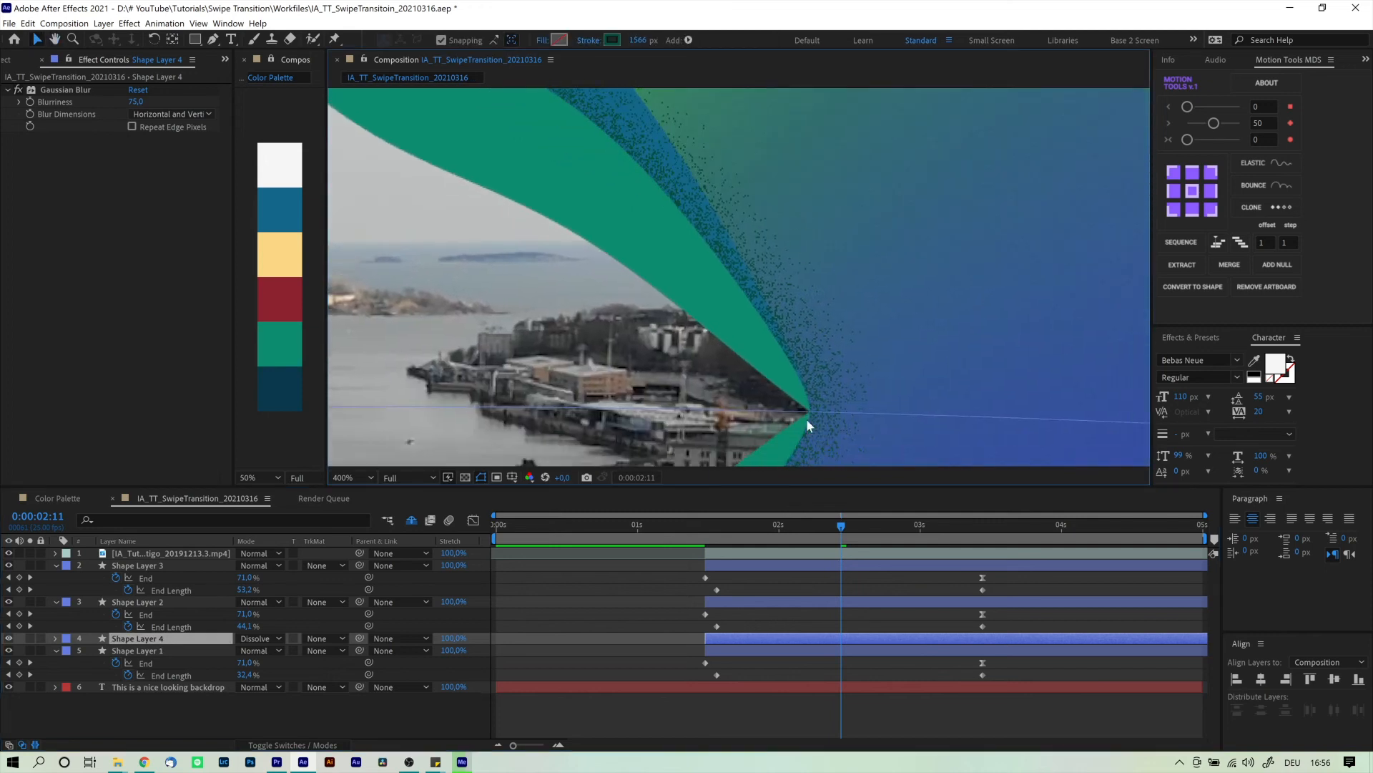
mouse_move(147, 635)
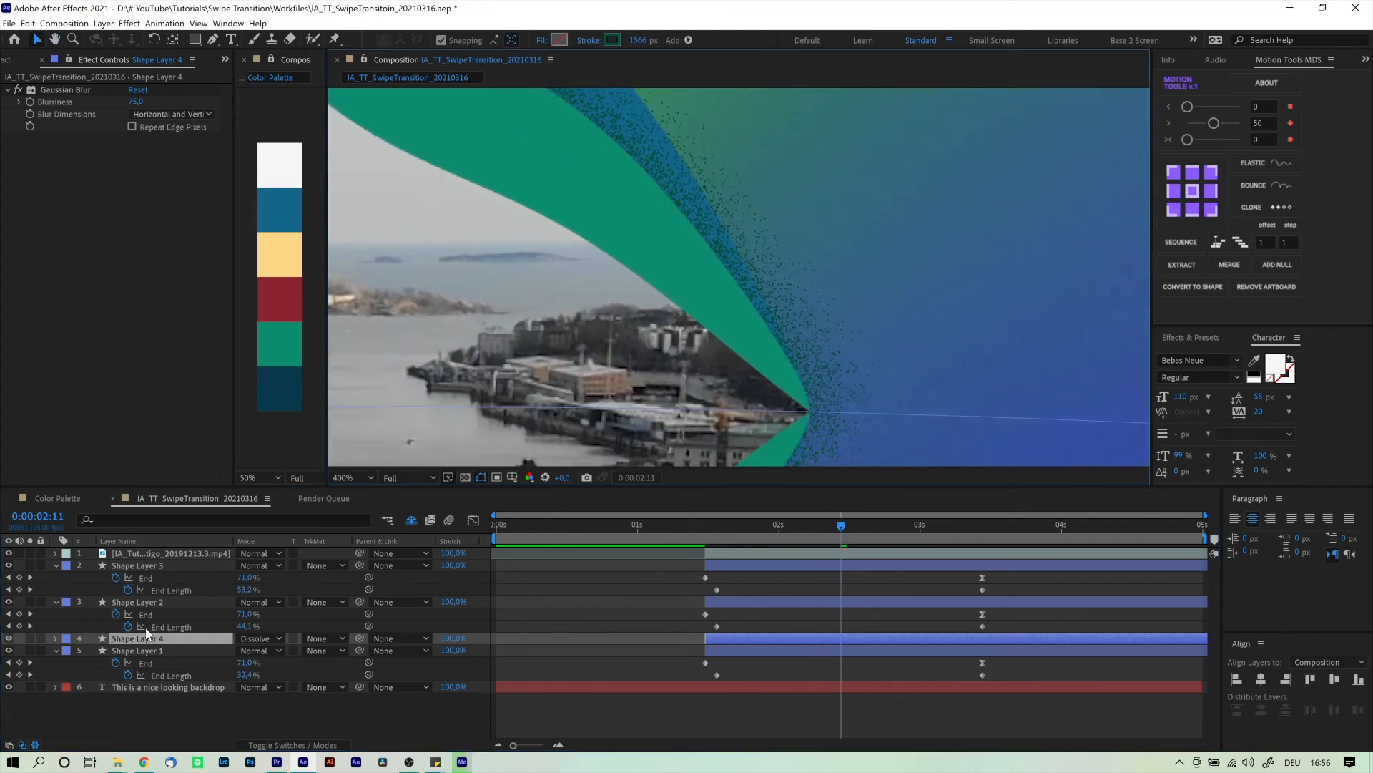
type("set")
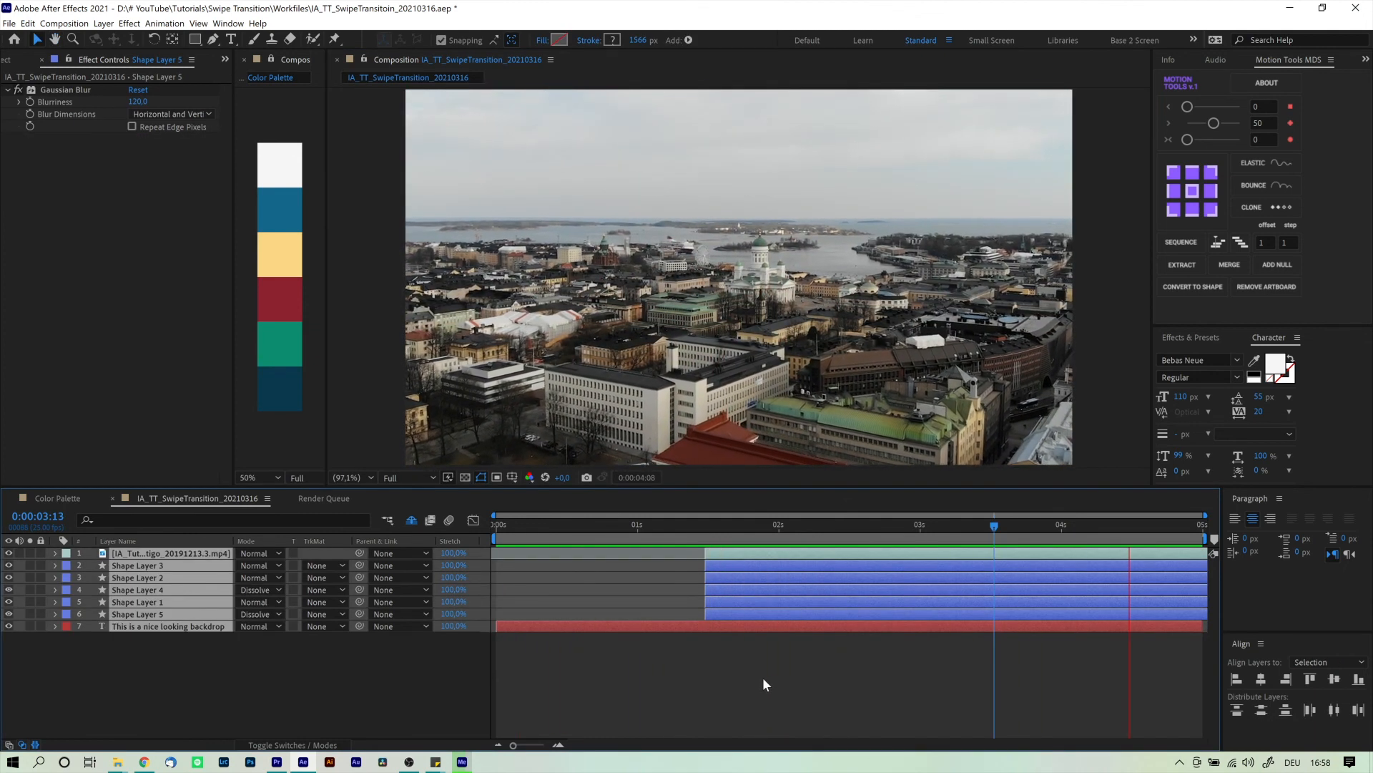
Step: Preview the finished swipe transition from the gradient backdrop to the city video
left_click(696, 524)
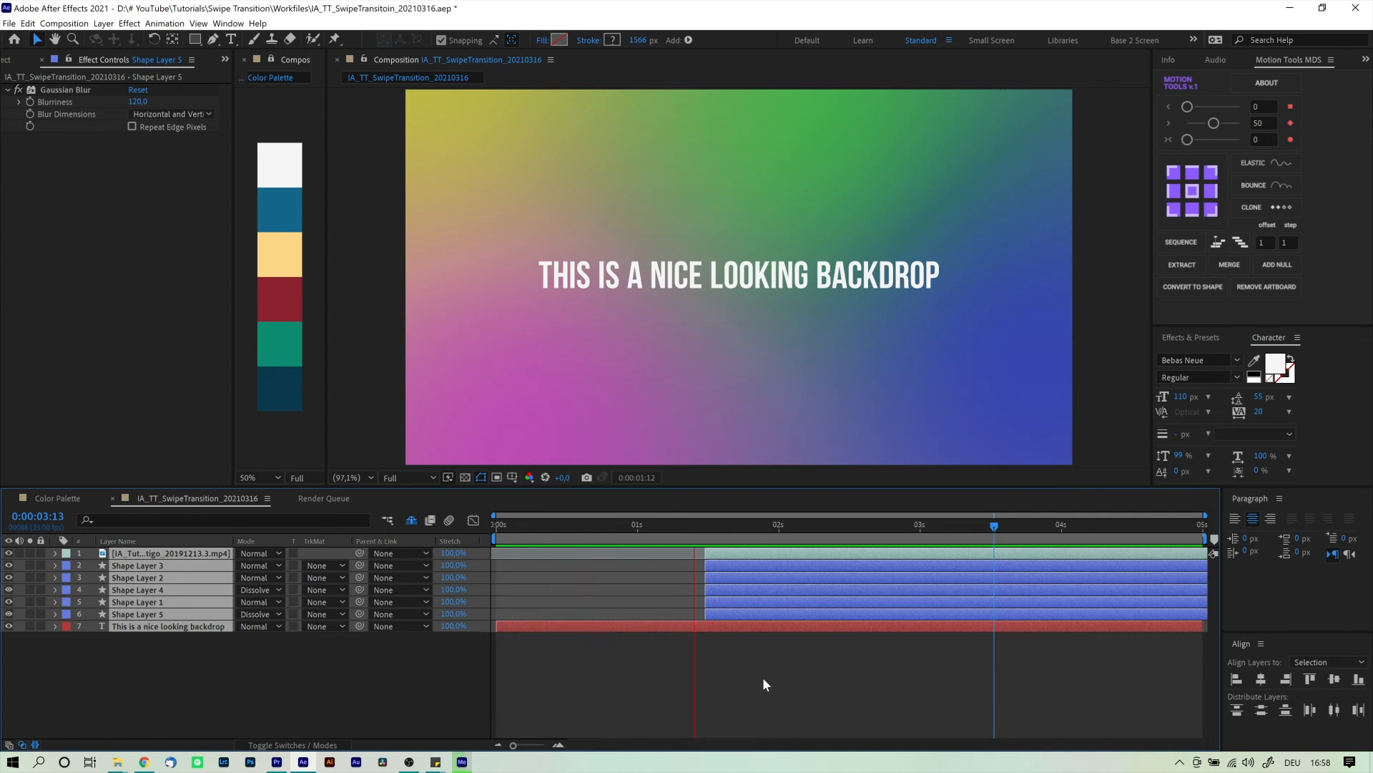